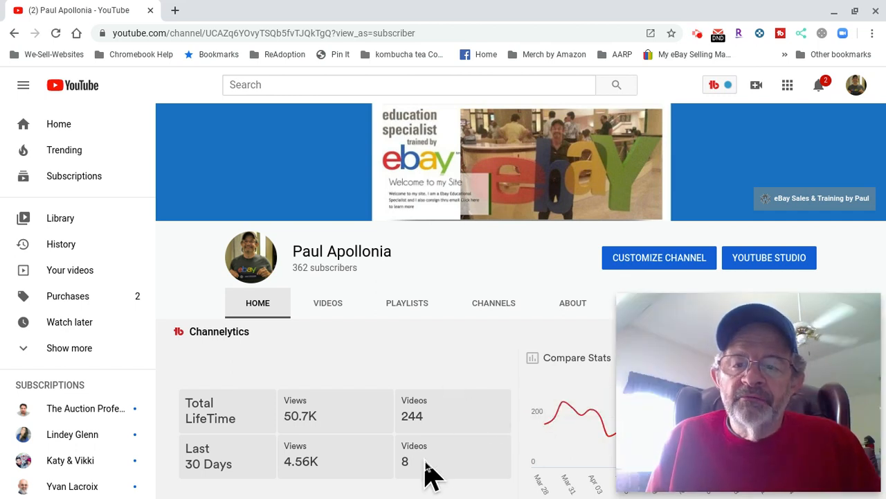
{"action": "mouse_move", "coordinate": [446, 426]}
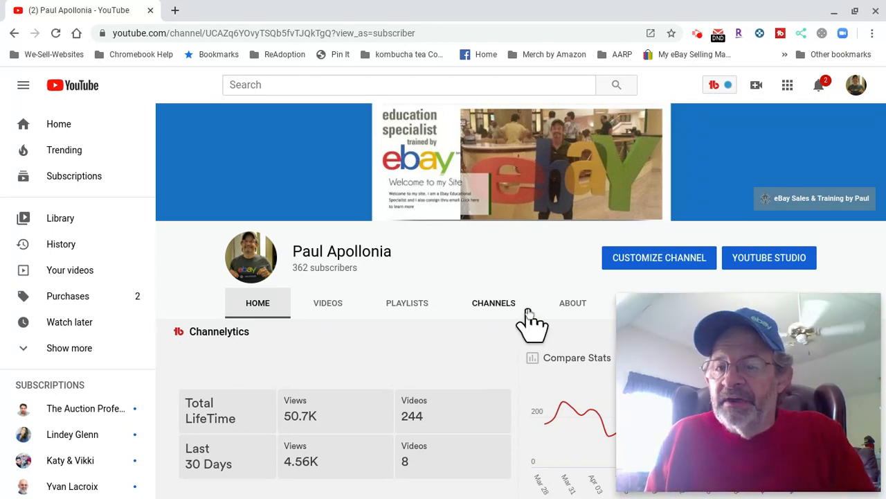
{"action": "mouse_move", "coordinate": [527, 270]}
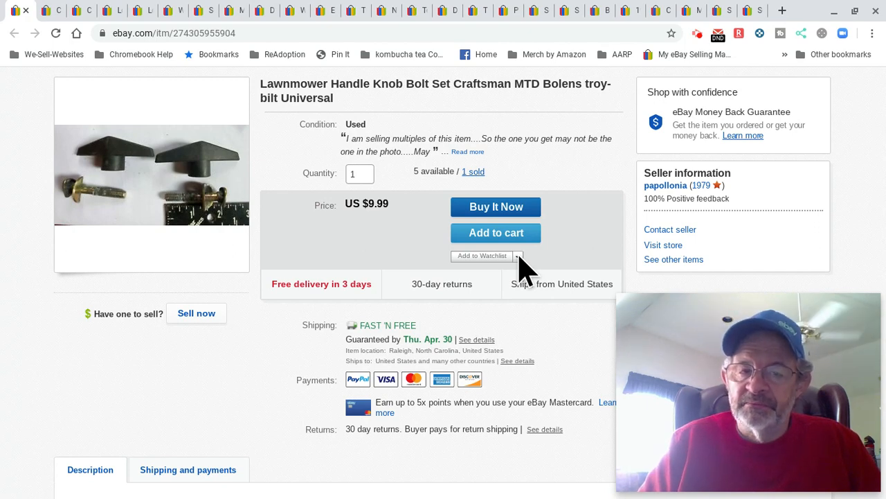
{"action": "mouse_move", "coordinate": [384, 27]}
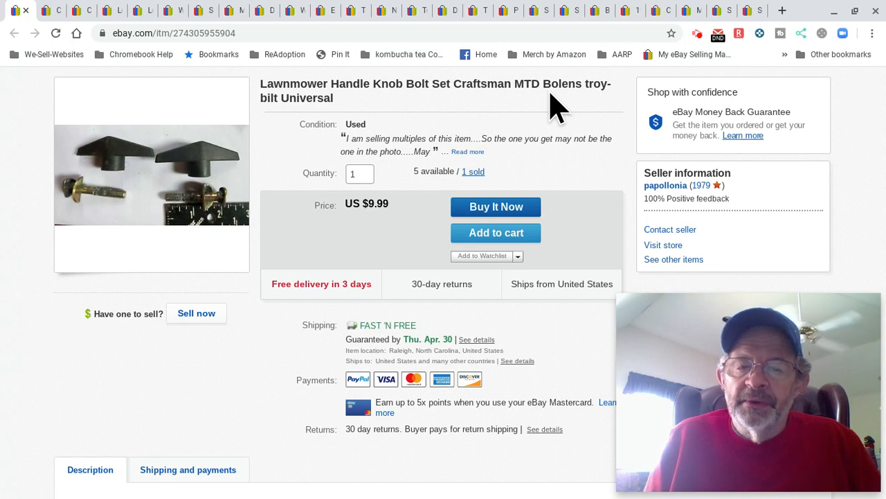
{"action": "mouse_move", "coordinate": [567, 83]}
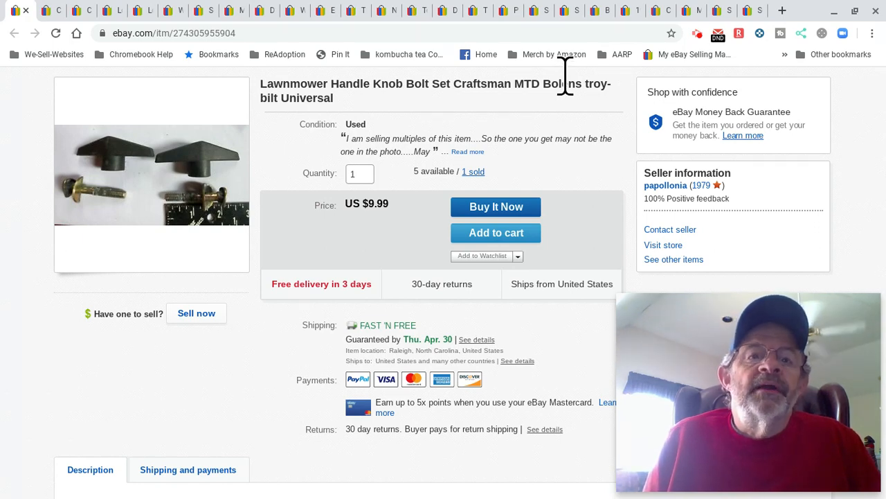
{"action": "mouse_move", "coordinate": [605, 83]}
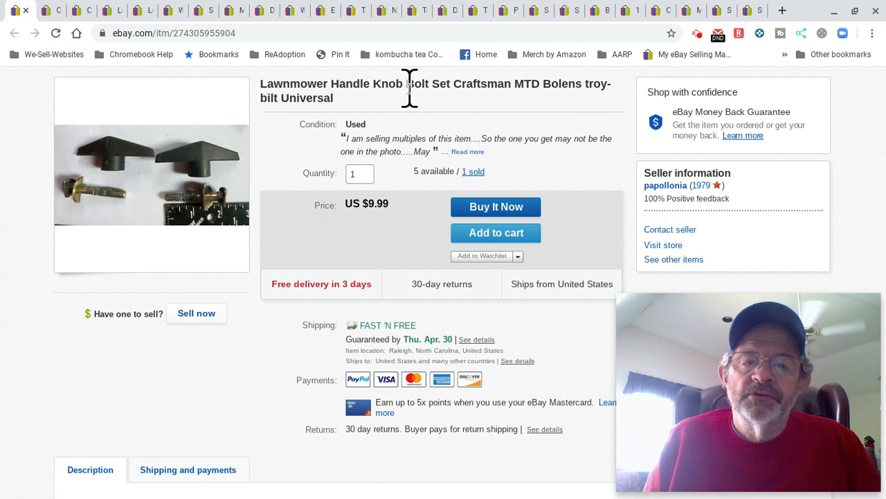
{"action": "mouse_move", "coordinate": [498, 121]}
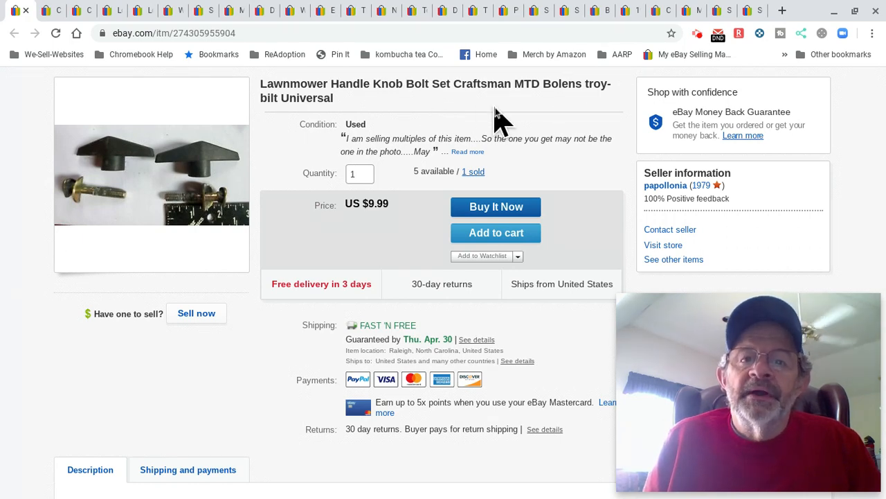
{"action": "mouse_move", "coordinate": [534, 118]}
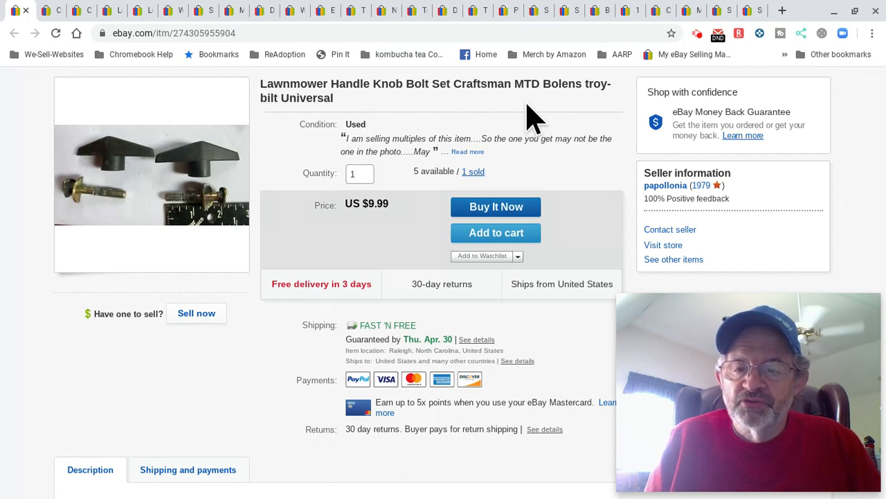
{"action": "mouse_move", "coordinate": [527, 178]}
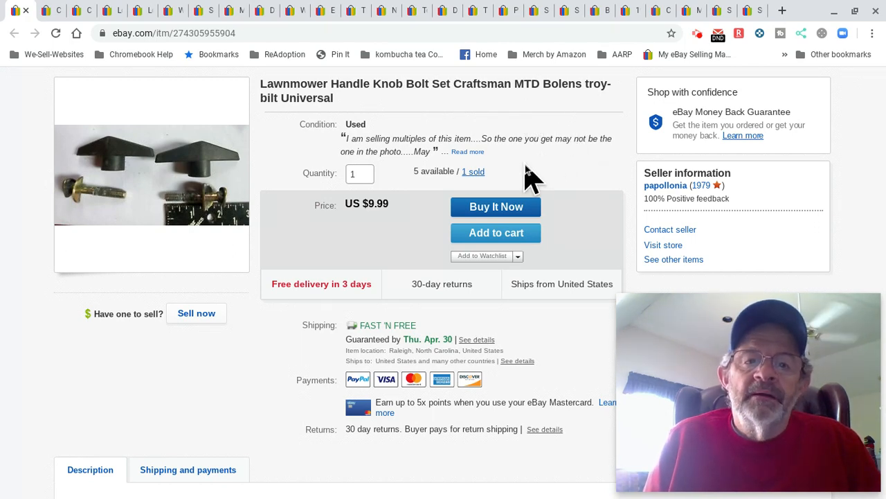
{"action": "mouse_move", "coordinate": [519, 182]}
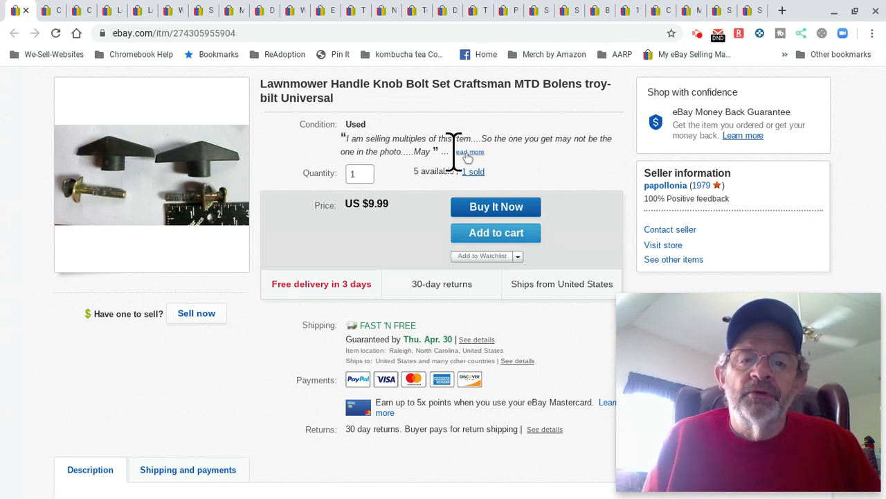
{"action": "mouse_move", "coordinate": [604, 168]}
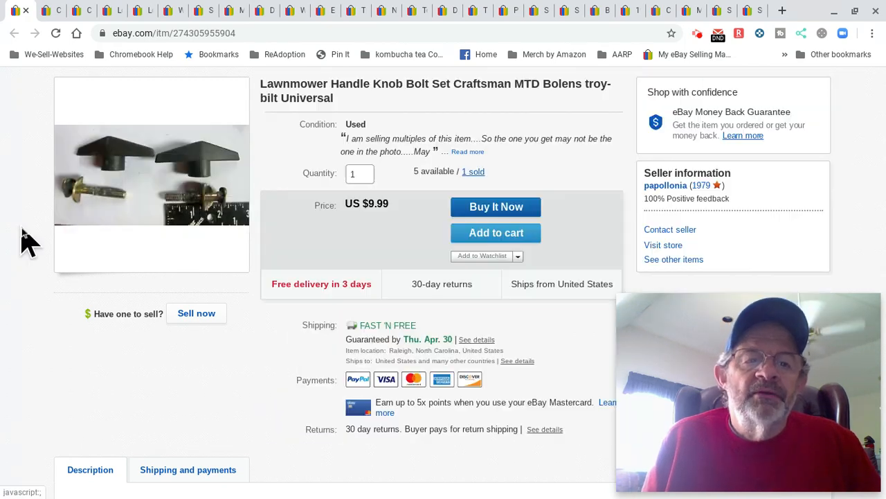
{"action": "mouse_move", "coordinate": [118, 201]}
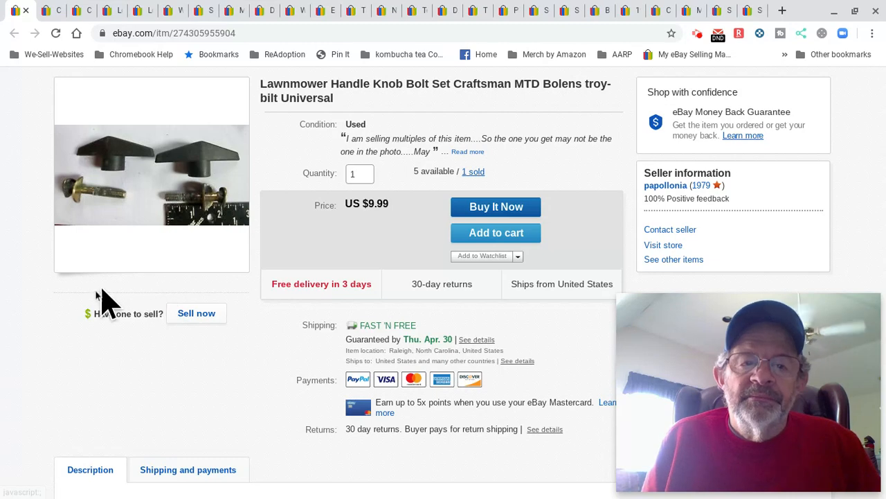
{"action": "mouse_move", "coordinate": [329, 392]}
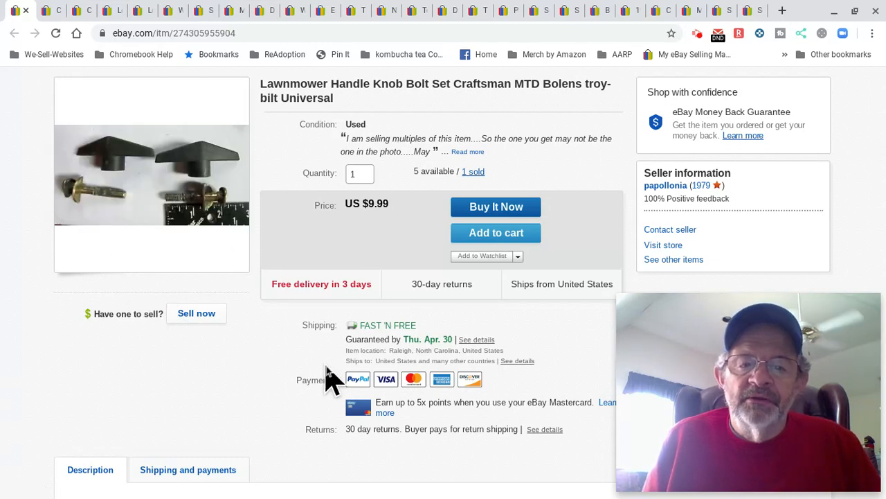
{"action": "mouse_move", "coordinate": [466, 332]}
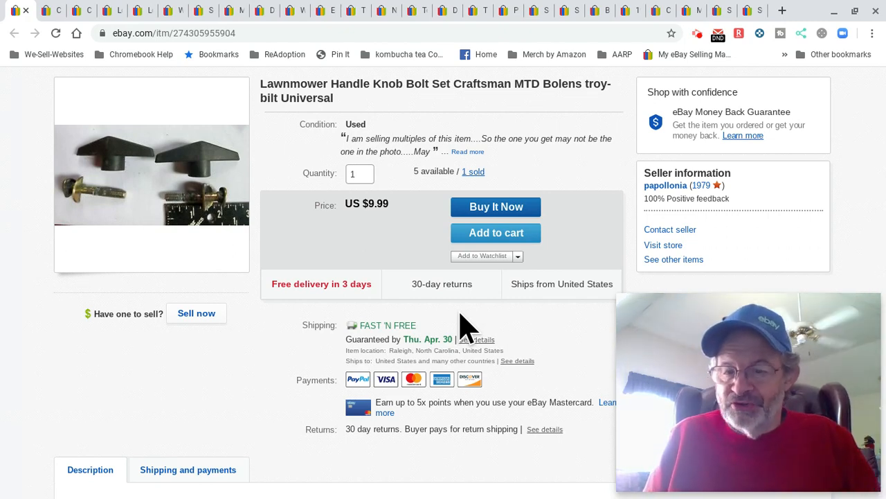
{"action": "mouse_move", "coordinate": [496, 329]}
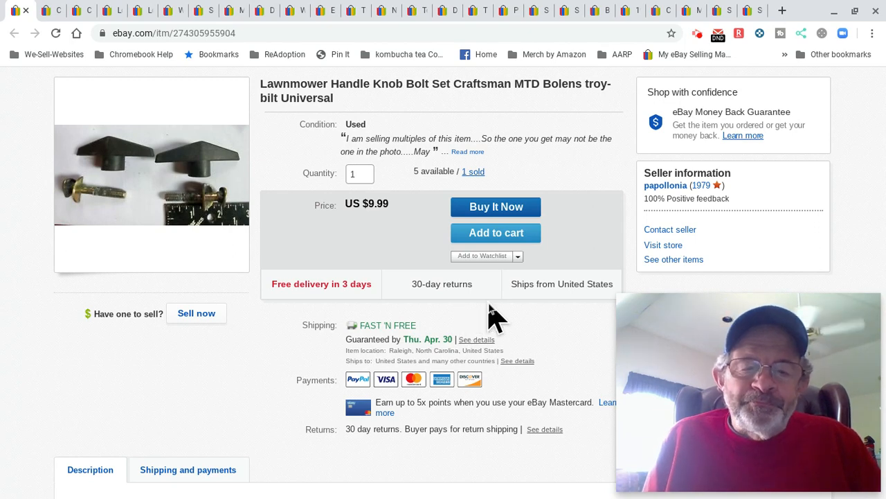
{"action": "scroll", "scroll_direction": "down", "scroll_amount": 3}
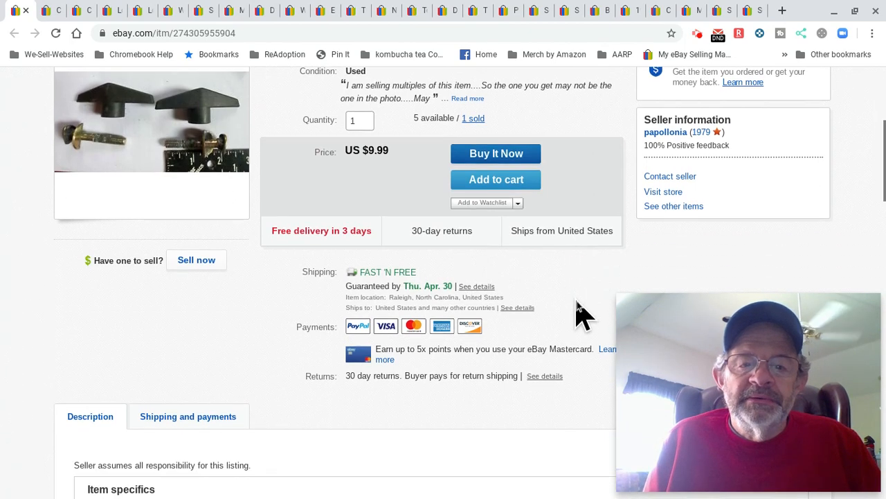
{"action": "scroll", "scroll_direction": "down", "scroll_amount": 3}
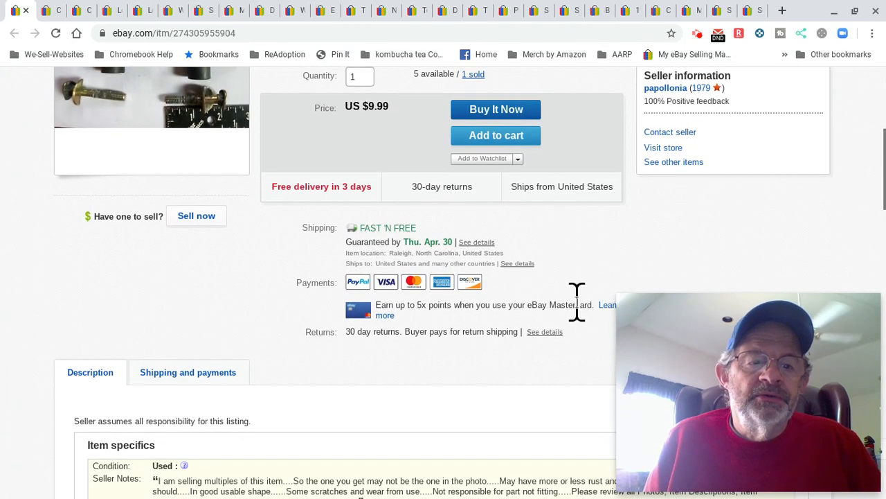
{"action": "scroll", "scroll_direction": "down", "scroll_amount": 3}
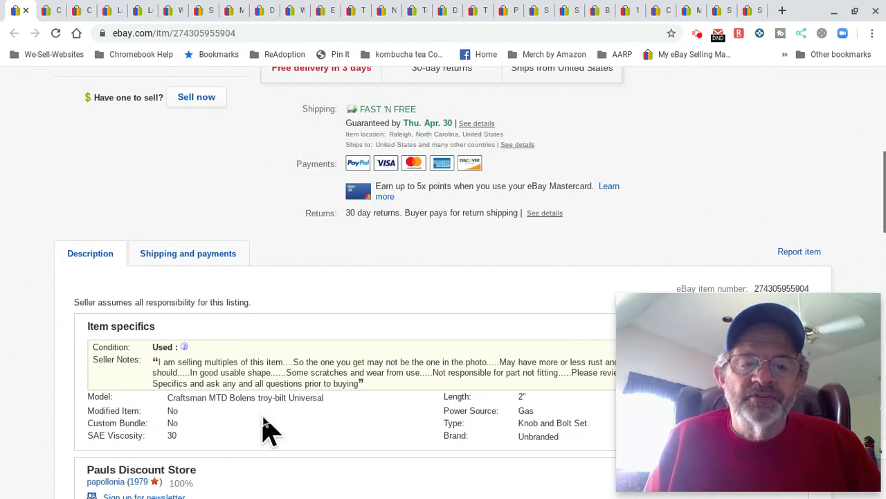
{"action": "mouse_move", "coordinate": [367, 435]}
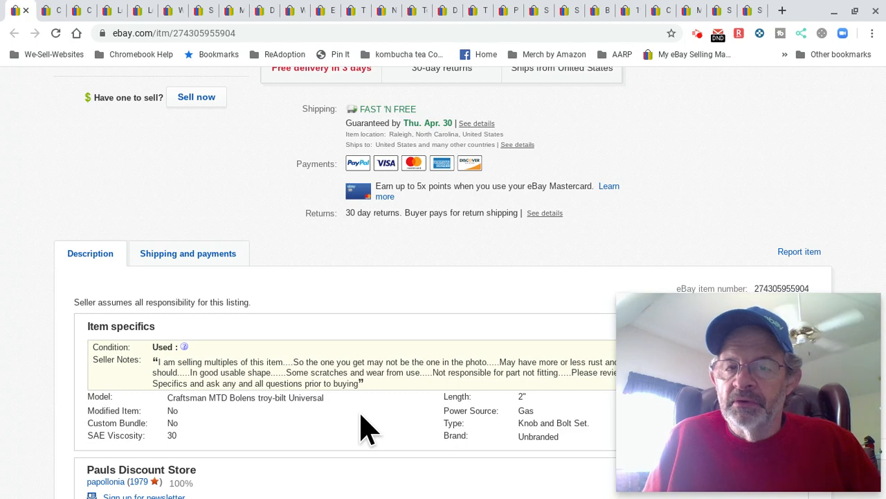
{"action": "mouse_move", "coordinate": [316, 438]}
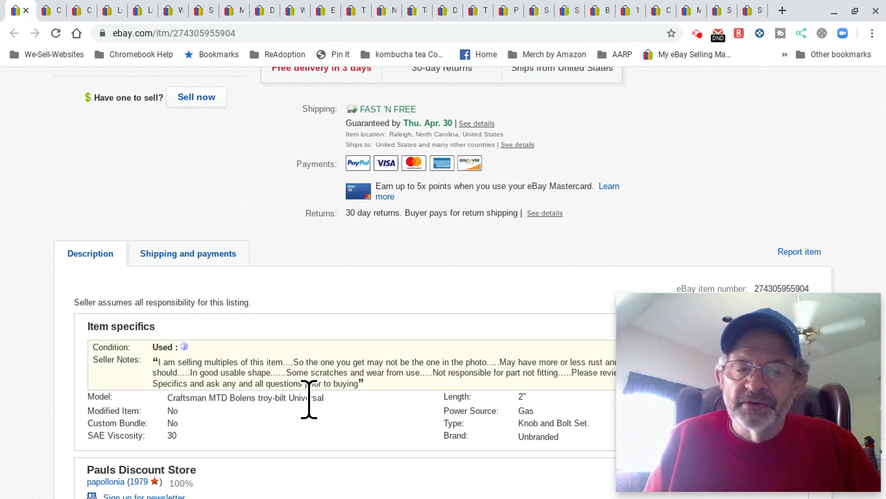
{"action": "scroll", "scroll_direction": "down", "scroll_amount": 3}
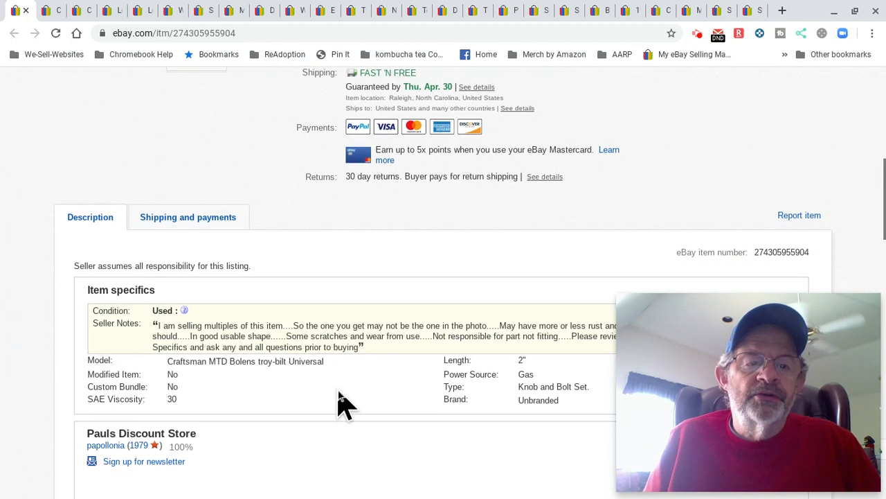
{"action": "scroll", "scroll_direction": "down", "scroll_amount": 3}
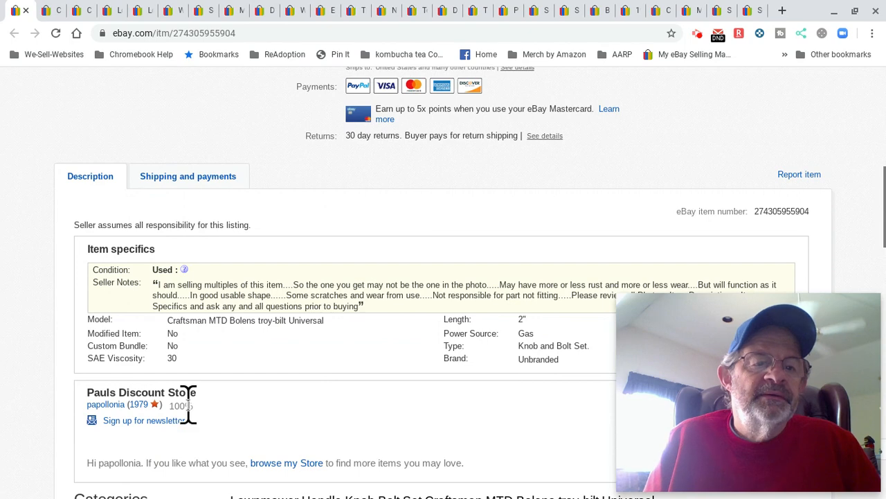
{"action": "mouse_move", "coordinate": [533, 333]}
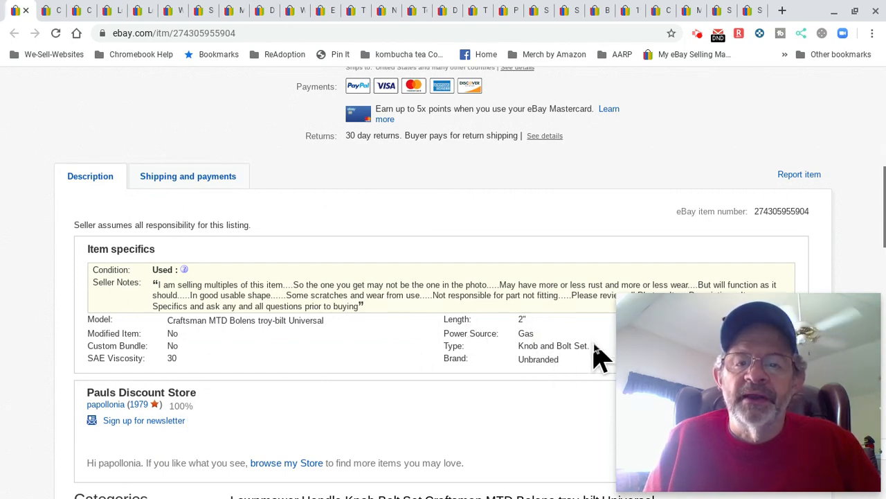
{"action": "scroll", "scroll_direction": "down", "scroll_amount": 3}
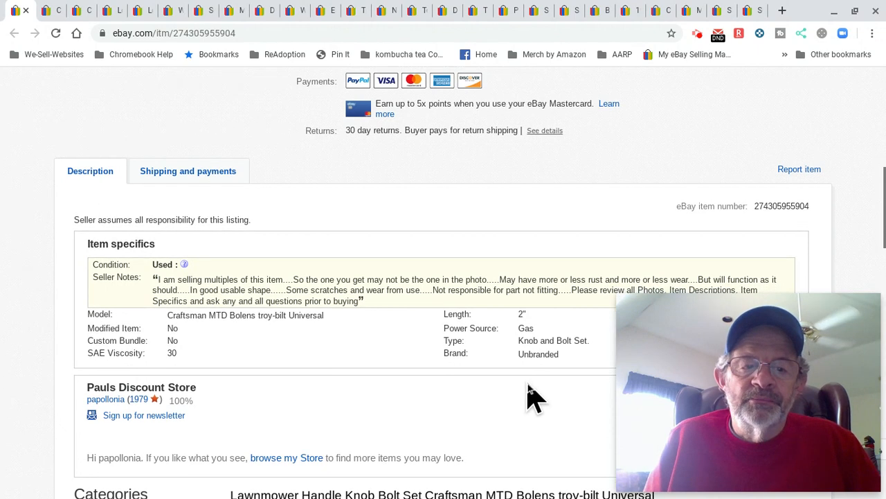
{"action": "scroll", "scroll_direction": "down", "scroll_amount": 3}
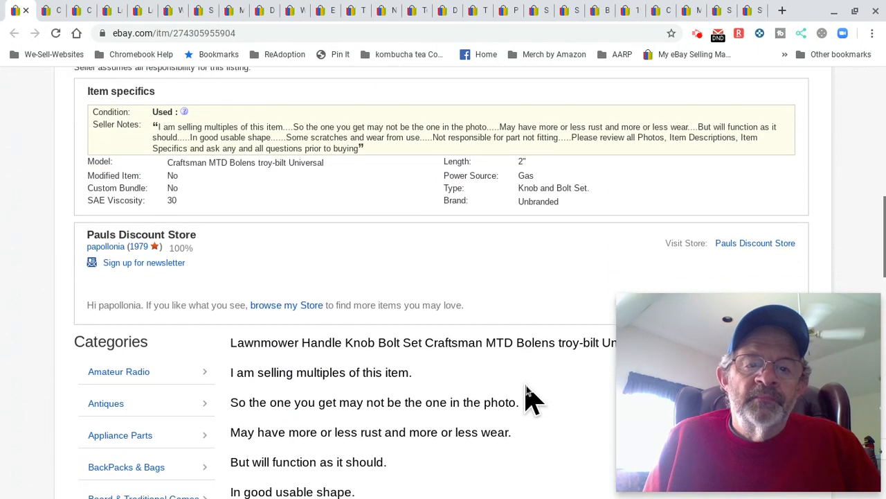
{"action": "scroll", "scroll_direction": "down", "scroll_amount": 3}
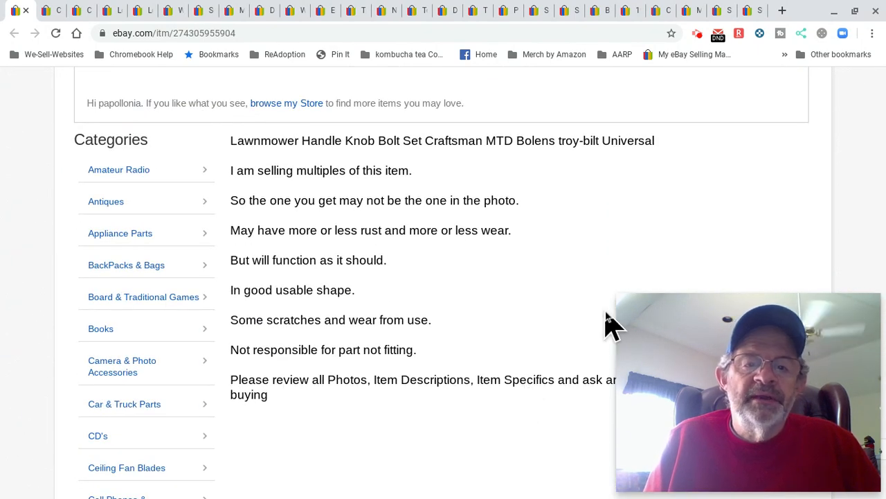
{"action": "scroll", "scroll_direction": "down", "scroll_amount": 3}
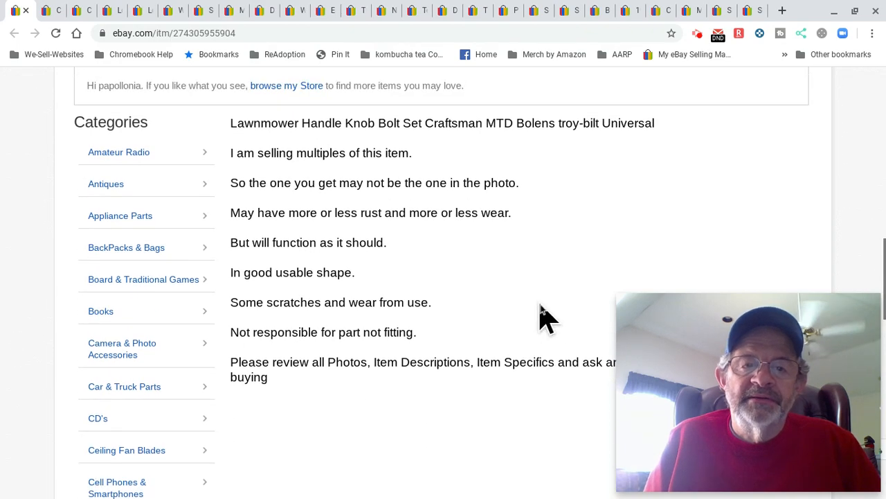
{"action": "scroll", "scroll_direction": "up", "scroll_amount": 3}
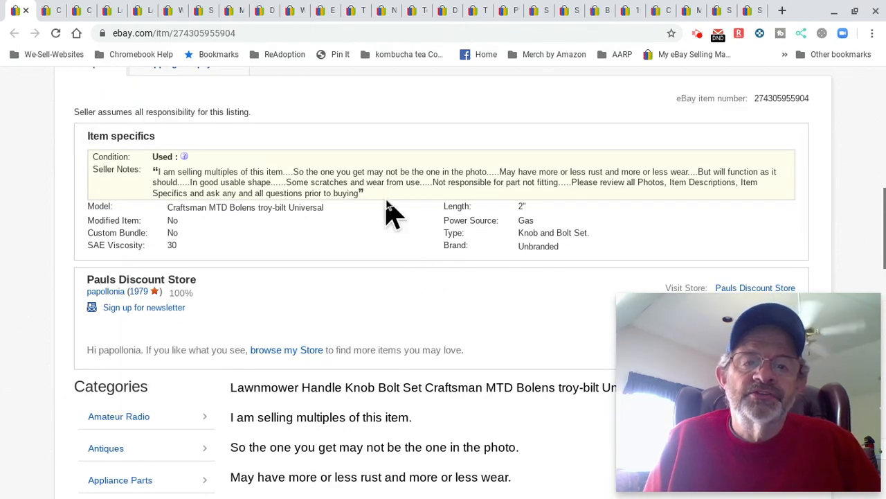
{"action": "scroll", "scroll_direction": "down", "scroll_amount": 3}
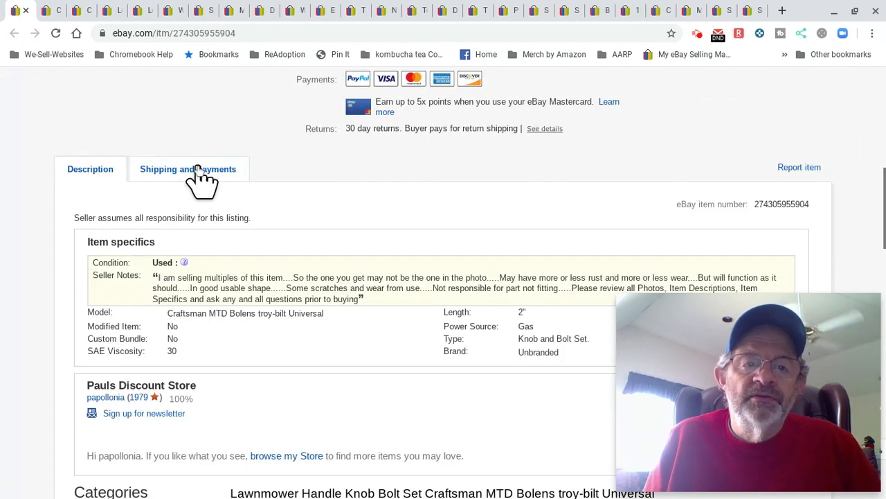
Show the lawnmower knob bolt set's Shipping and payments section: Raleigh location, free standard shipping
{"action": "left_click", "coordinate": [187, 169]}
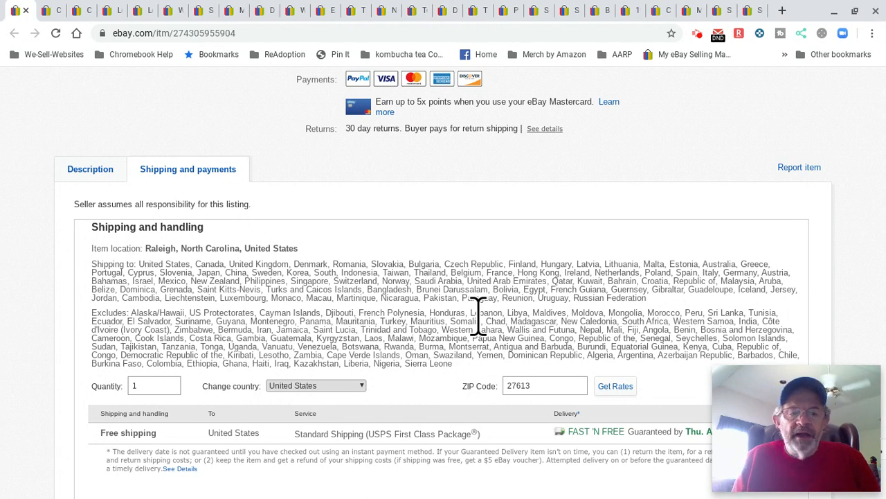
{"action": "scroll", "scroll_direction": "down", "scroll_amount": 3}
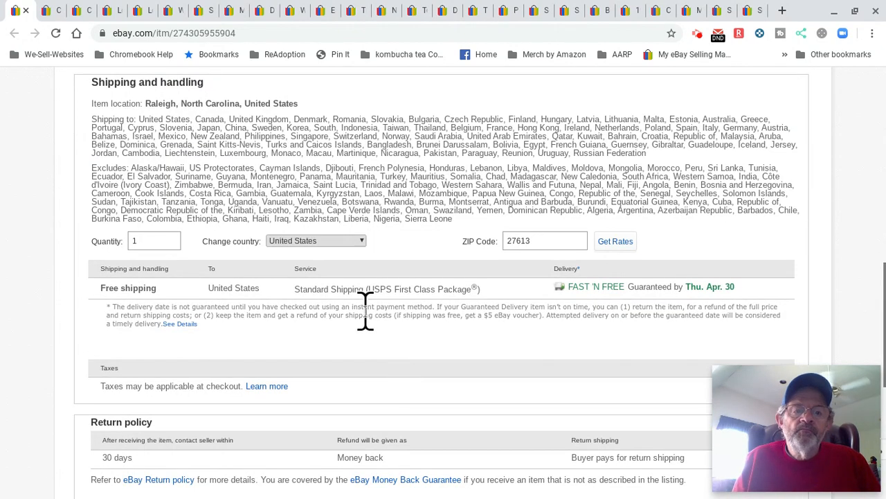
{"action": "mouse_move", "coordinate": [499, 340]}
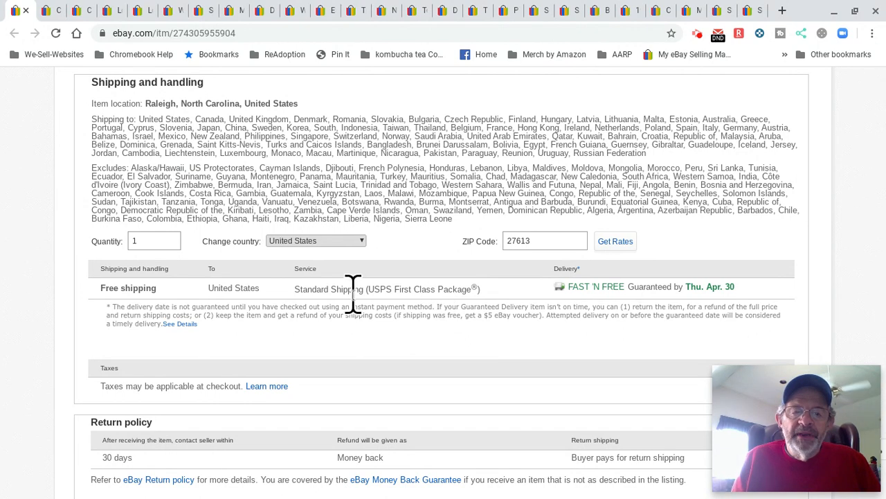
{"action": "mouse_move", "coordinate": [424, 327]}
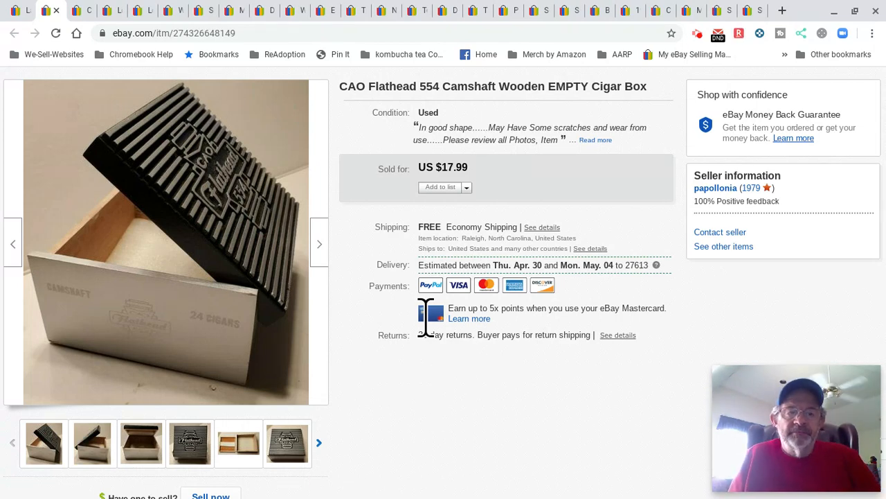
{"action": "mouse_move", "coordinate": [429, 358]}
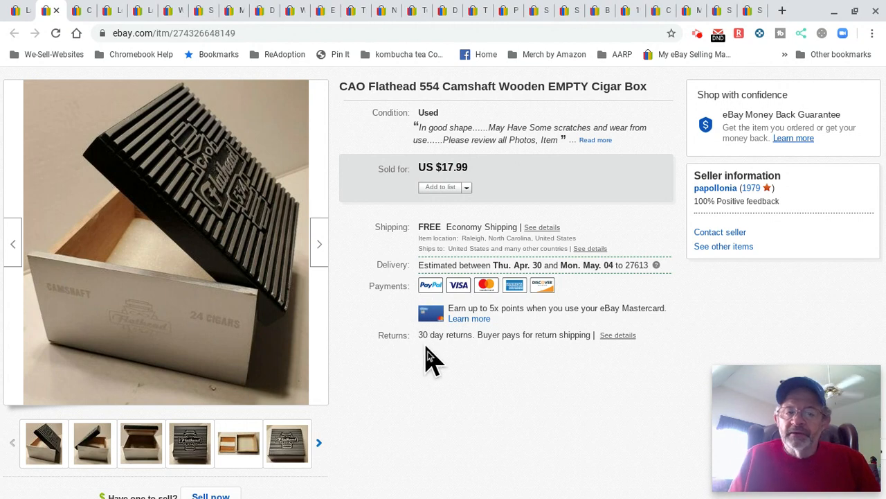
{"action": "mouse_move", "coordinate": [564, 447]}
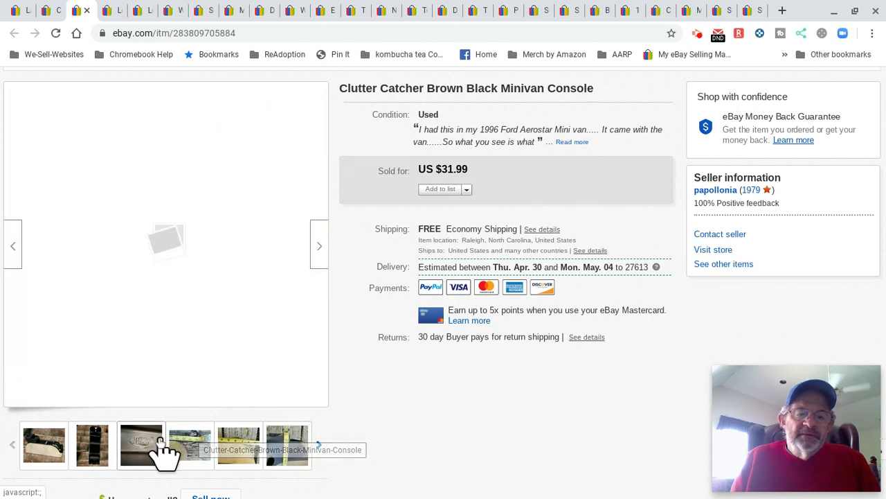
View another minivan console photo, then read its item specifics, seller notes and description
{"action": "left_click", "coordinate": [92, 445]}
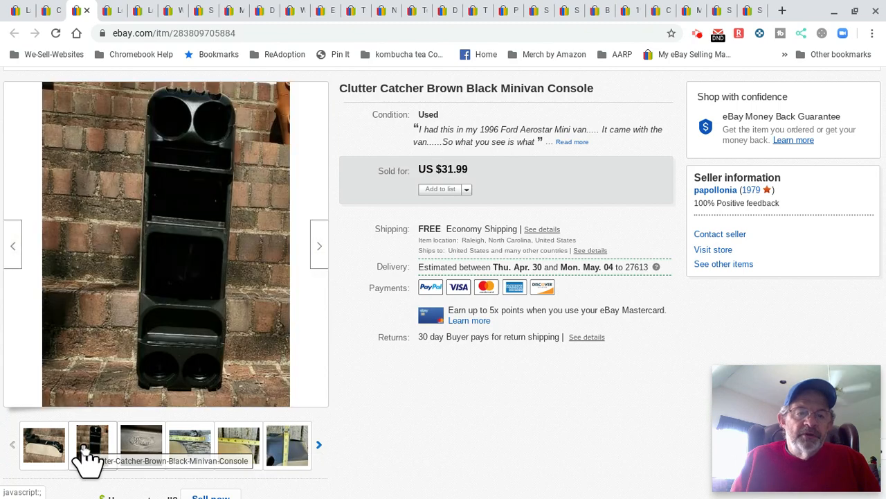
{"action": "scroll", "scroll_direction": "down", "scroll_amount": 3}
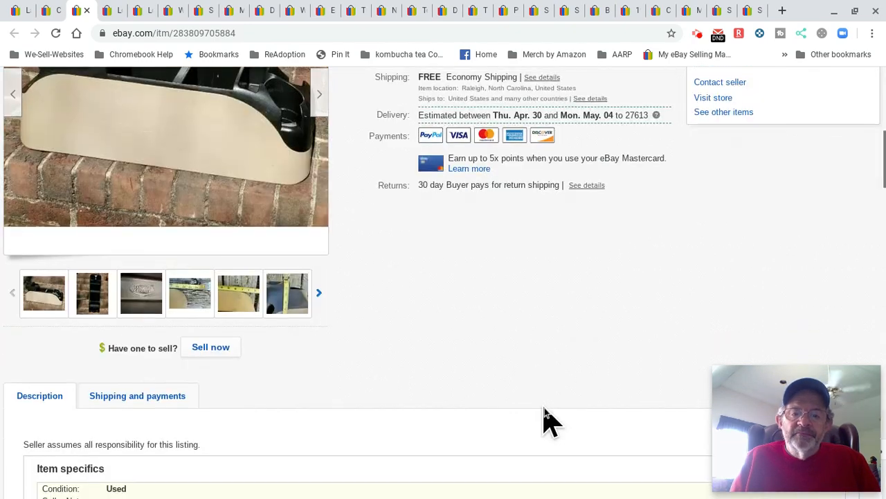
{"action": "scroll", "scroll_direction": "down", "scroll_amount": 3}
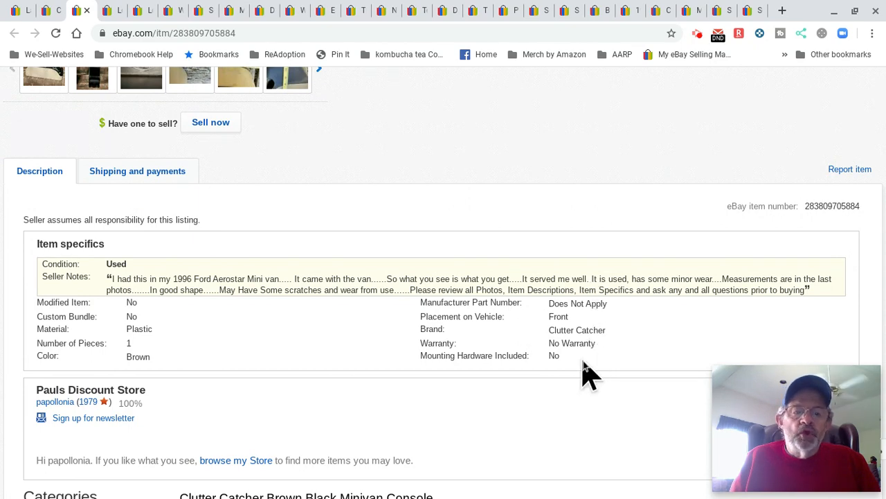
{"action": "scroll", "scroll_direction": "down", "scroll_amount": 3}
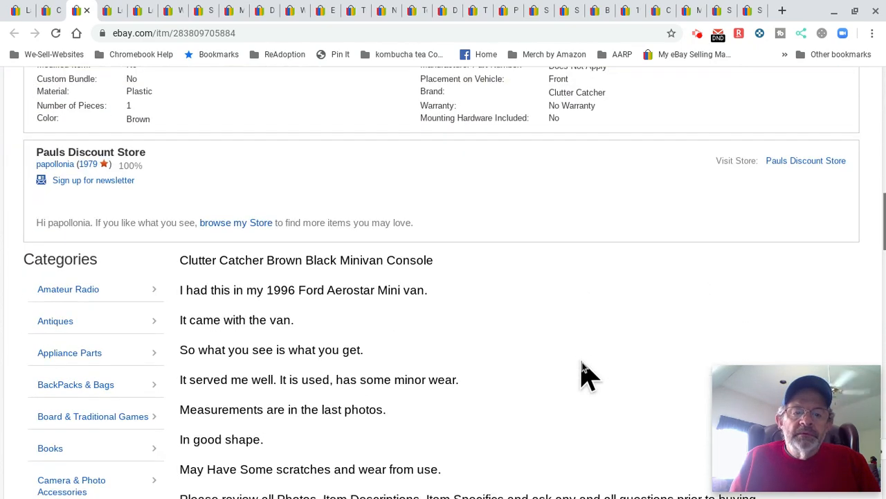
{"action": "scroll", "scroll_direction": "down", "scroll_amount": 3}
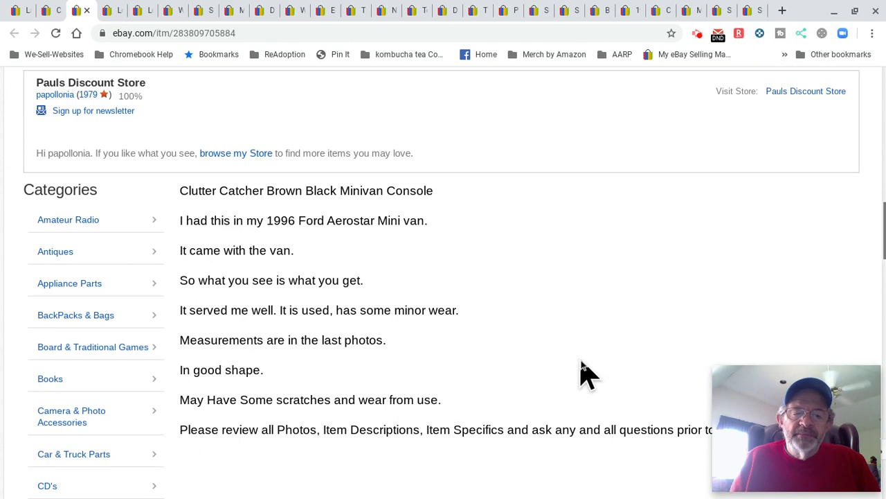
{"action": "mouse_move", "coordinate": [450, 358]}
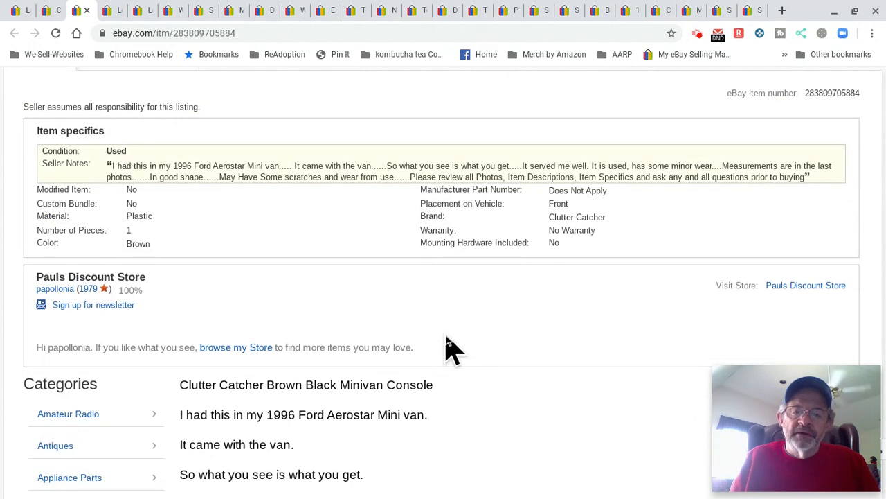
{"action": "scroll", "scroll_direction": "down", "scroll_amount": 3}
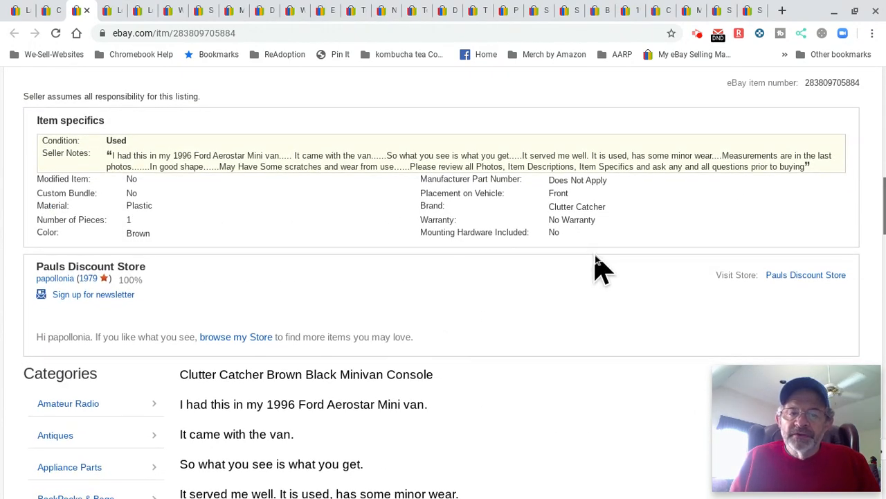
{"action": "scroll", "scroll_direction": "up", "scroll_amount": 3}
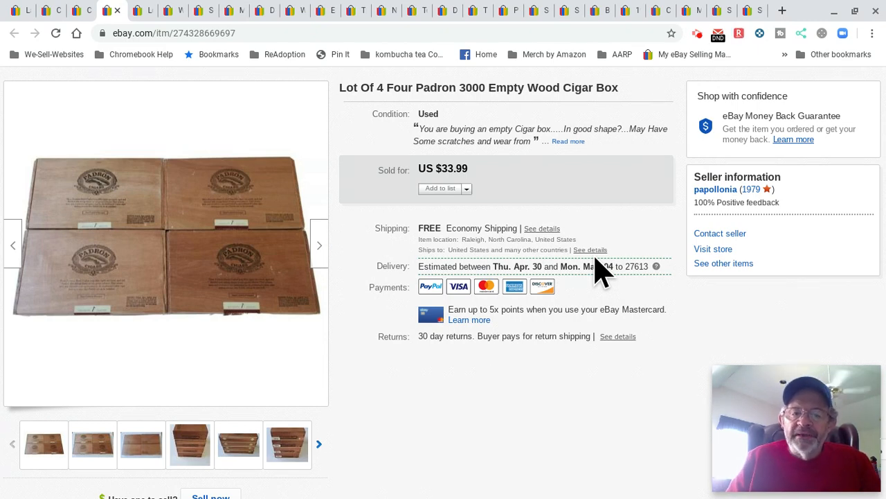
{"action": "mouse_move", "coordinate": [592, 384]}
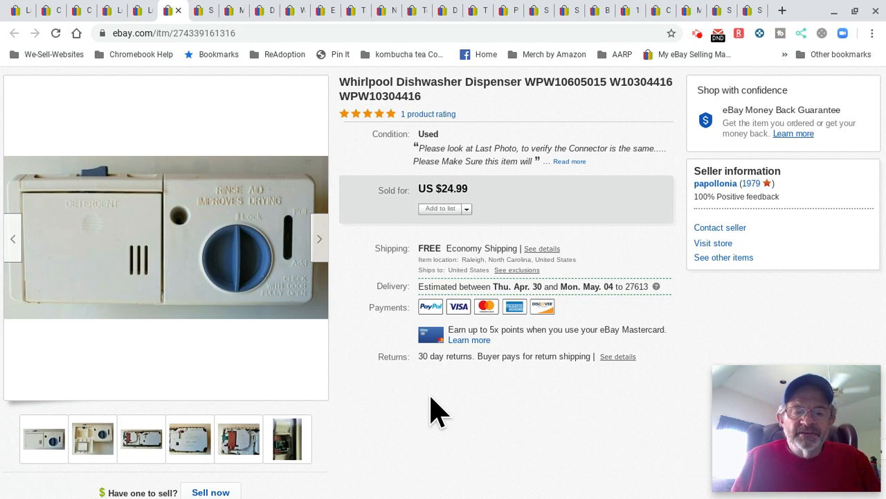
Display the dishwasher dispenser's final thumbnail, the green connector close-up
{"action": "left_click", "coordinate": [288, 438]}
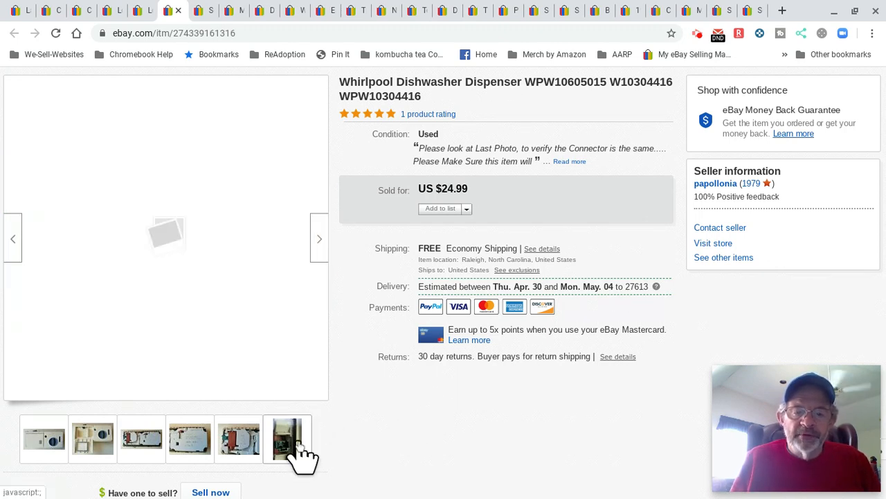
{"action": "left_click", "coordinate": [286, 439]}
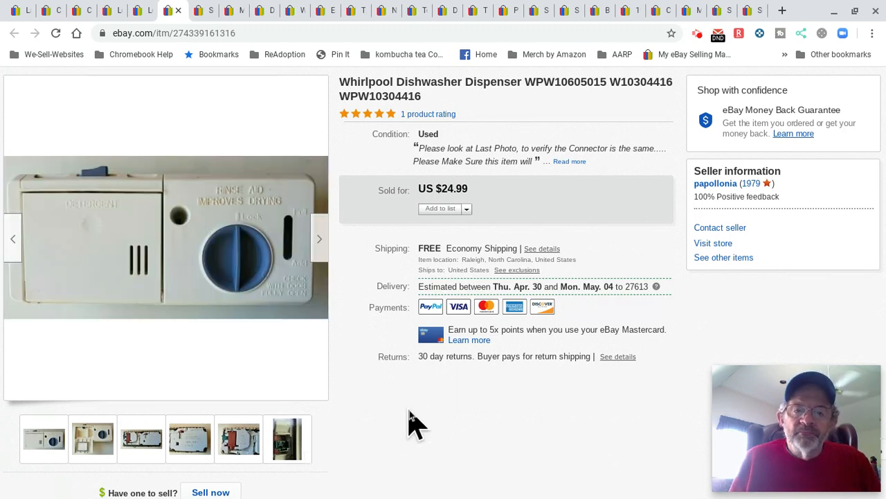
{"action": "mouse_move", "coordinate": [436, 440]}
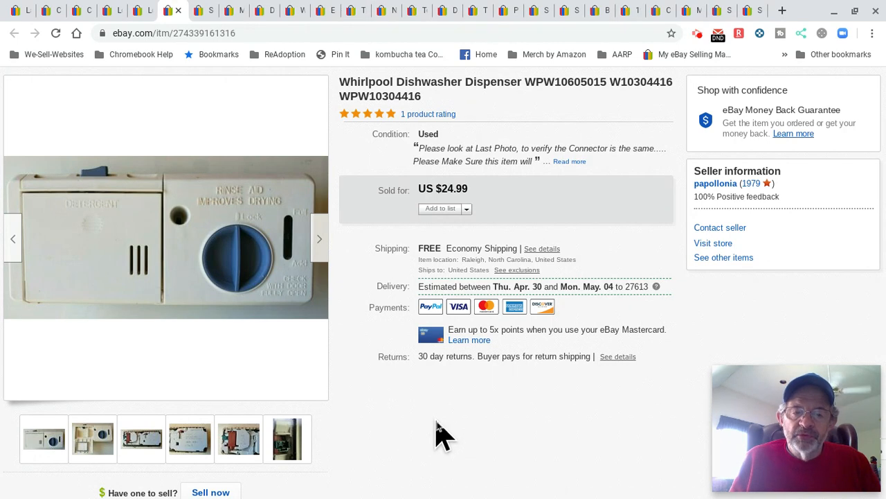
{"action": "mouse_move", "coordinate": [329, 443]}
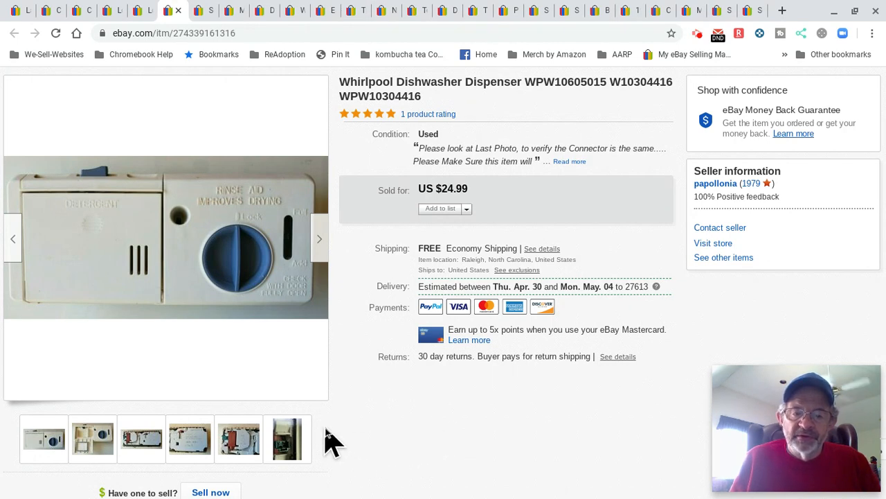
{"action": "left_click", "coordinate": [288, 438]}
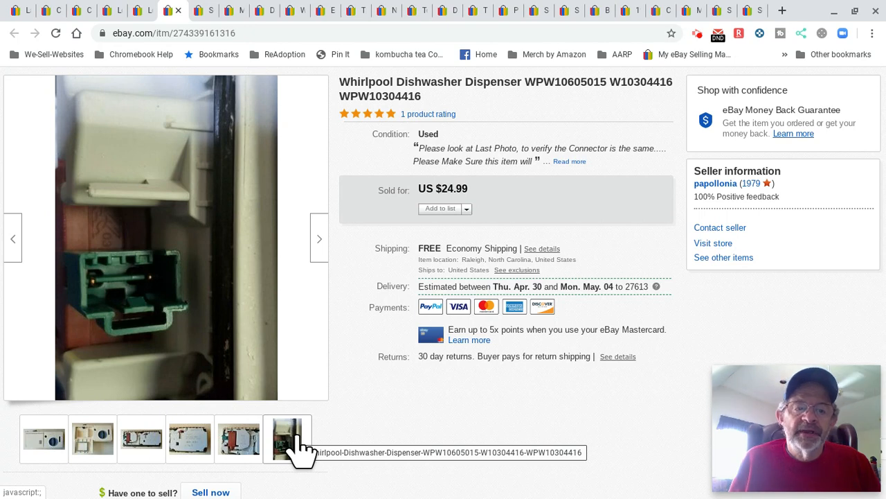
{"action": "left_click", "coordinate": [287, 438]}
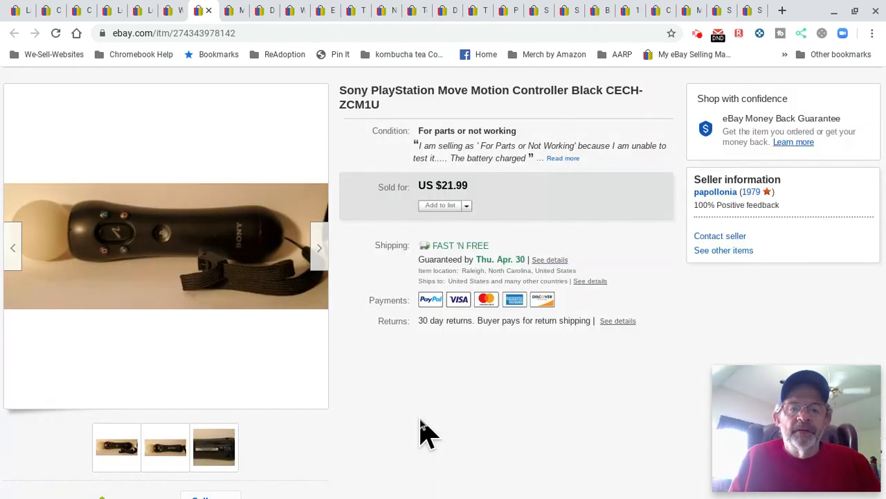
{"action": "mouse_move", "coordinate": [427, 446]}
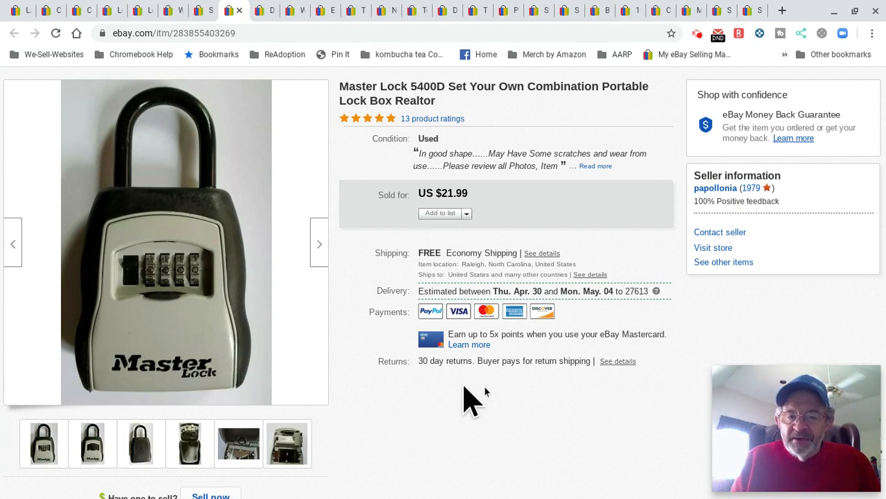
{"action": "scroll", "scroll_direction": "down", "scroll_amount": 3}
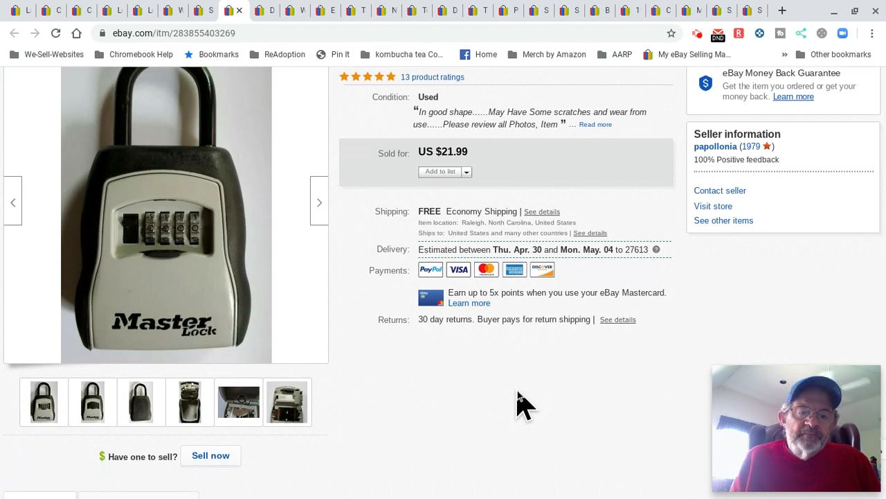
{"action": "scroll", "scroll_direction": "down", "scroll_amount": 3}
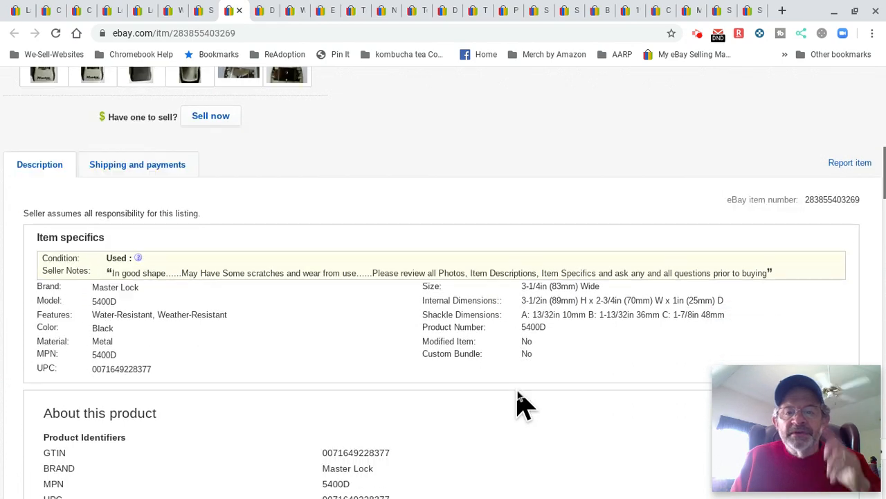
{"action": "scroll", "scroll_direction": "down", "scroll_amount": 3}
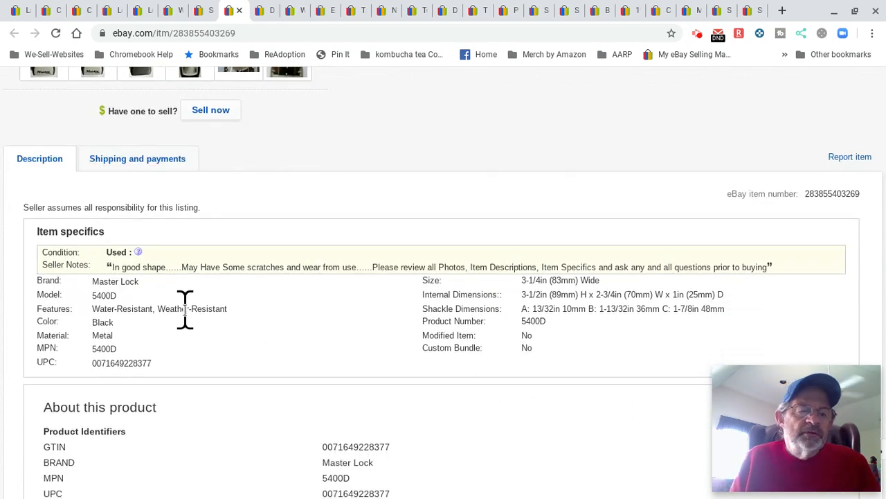
{"action": "mouse_move", "coordinate": [113, 348]}
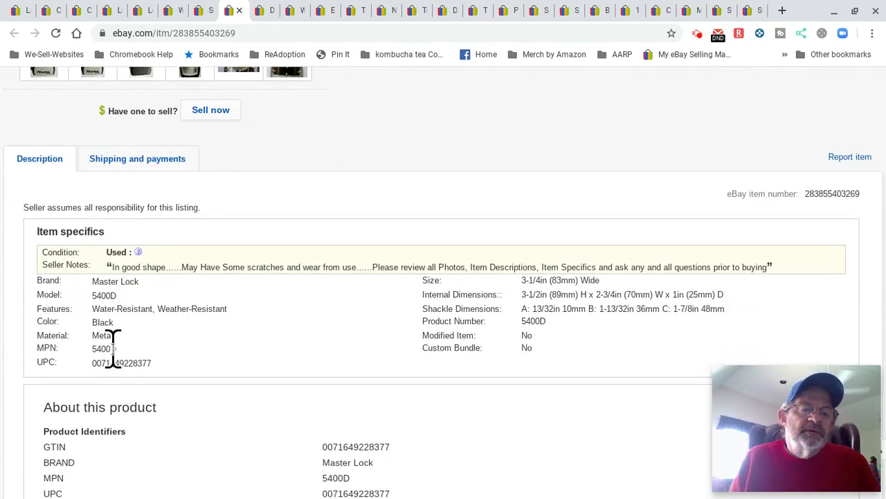
{"action": "mouse_move", "coordinate": [603, 365]}
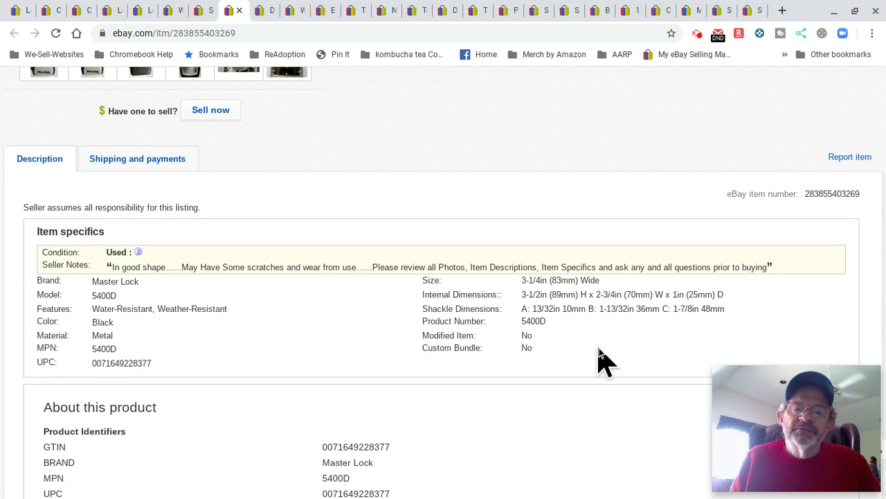
{"action": "mouse_move", "coordinate": [629, 311]}
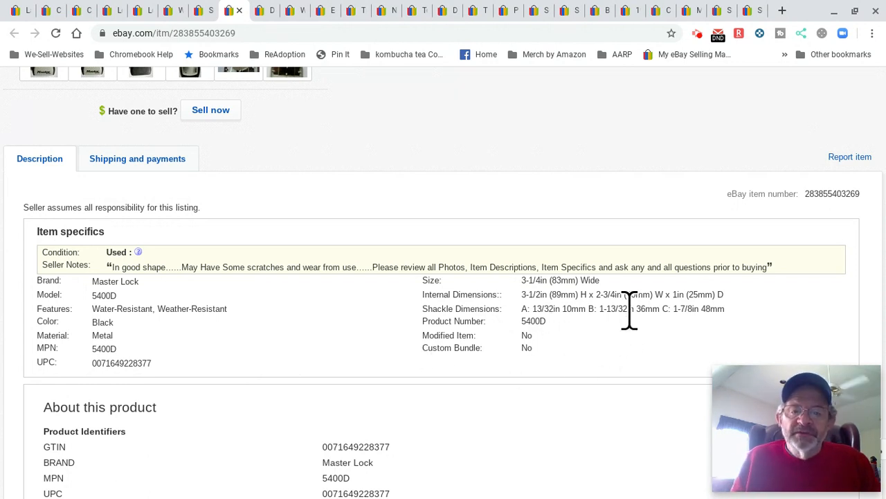
{"action": "scroll", "scroll_direction": "down", "scroll_amount": 3}
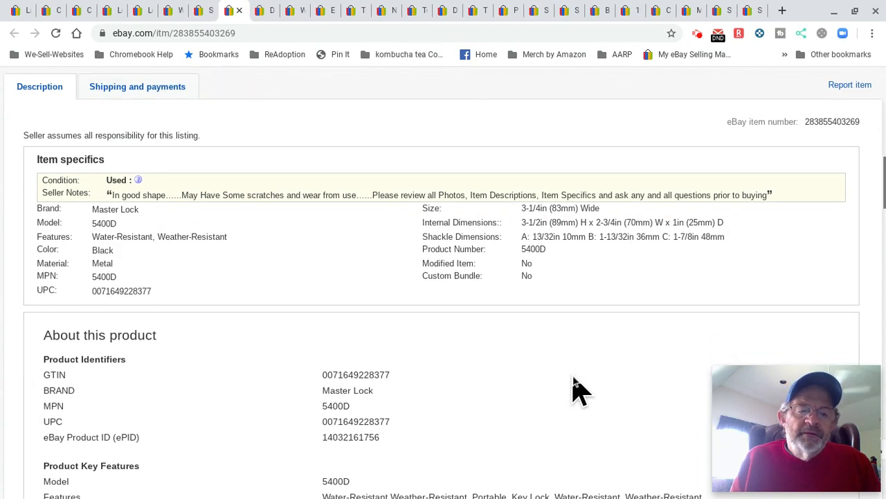
{"action": "scroll", "scroll_direction": "down", "scroll_amount": 3}
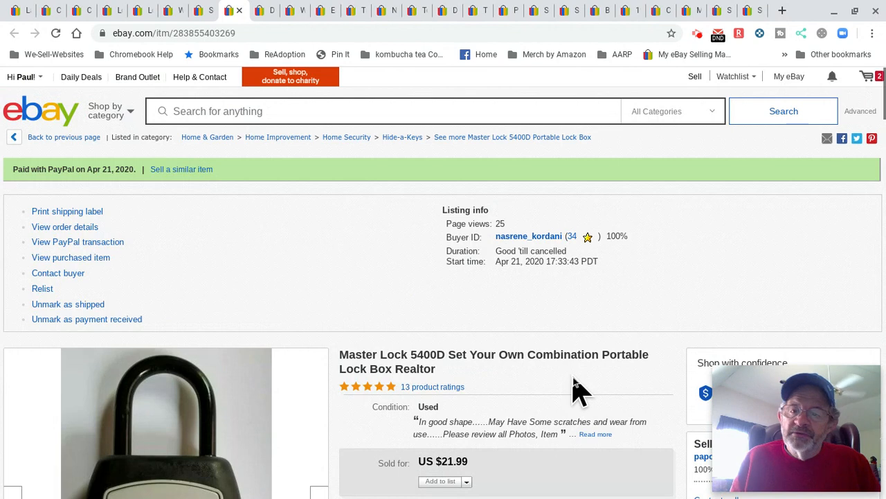
{"action": "mouse_move", "coordinate": [866, 208]}
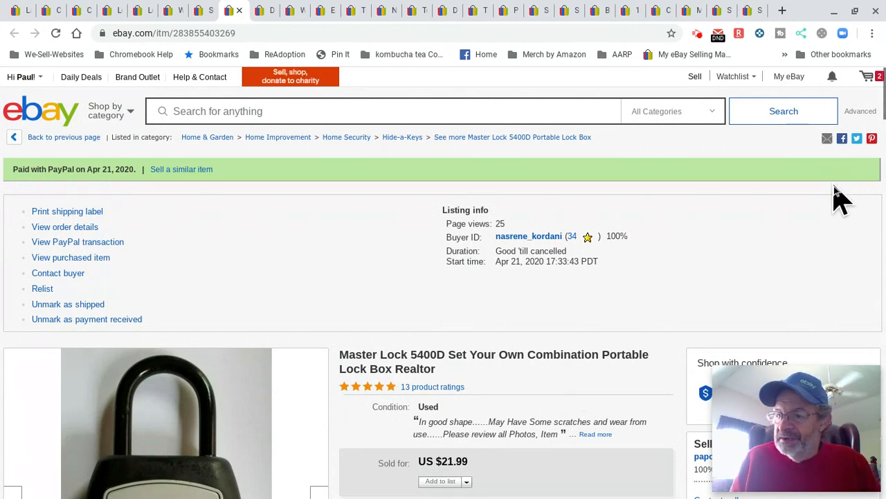
{"action": "mouse_move", "coordinate": [858, 201]}
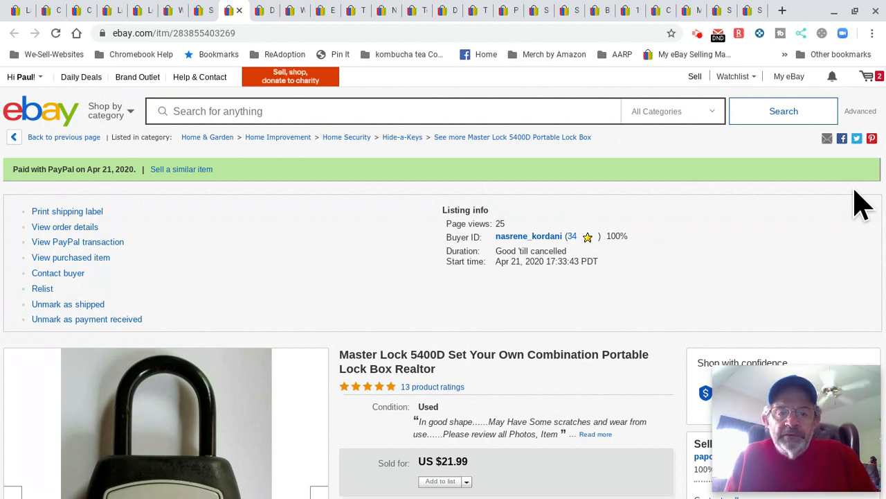
{"action": "left_click", "coordinate": [256, 11]}
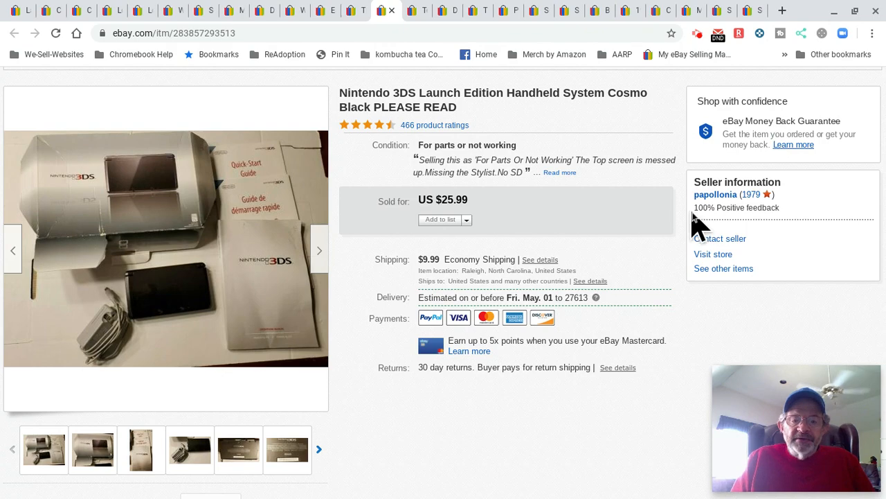
{"action": "mouse_move", "coordinate": [571, 190]}
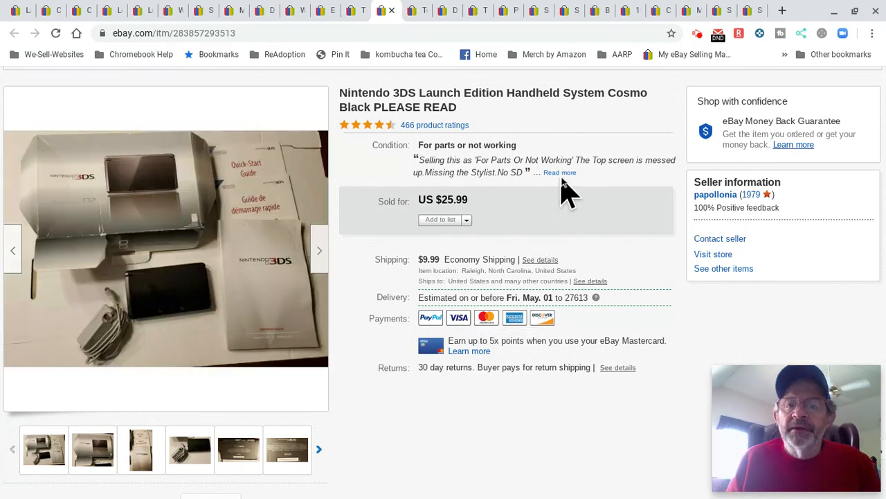
Scroll through the Nintendo 3DS listing's item specifics and description
{"action": "scroll", "scroll_direction": "down", "scroll_amount": 3}
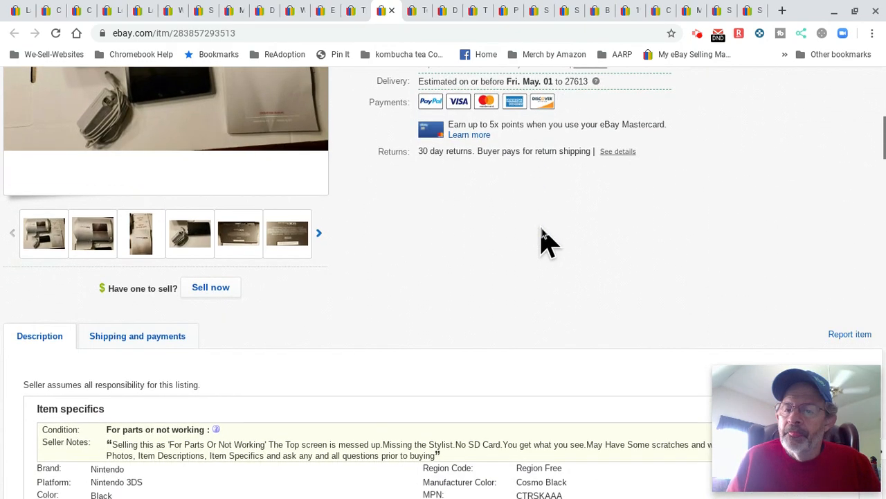
{"action": "scroll", "scroll_direction": "down", "scroll_amount": 3}
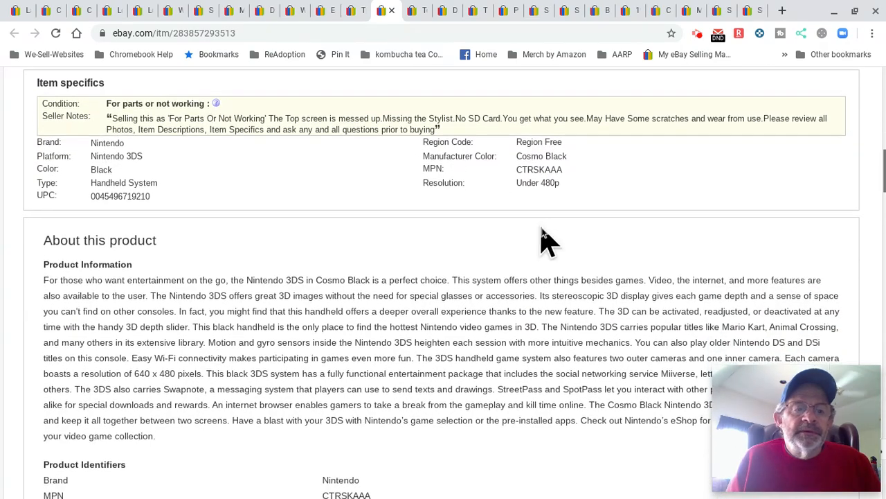
{"action": "scroll", "scroll_direction": "down", "scroll_amount": 3}
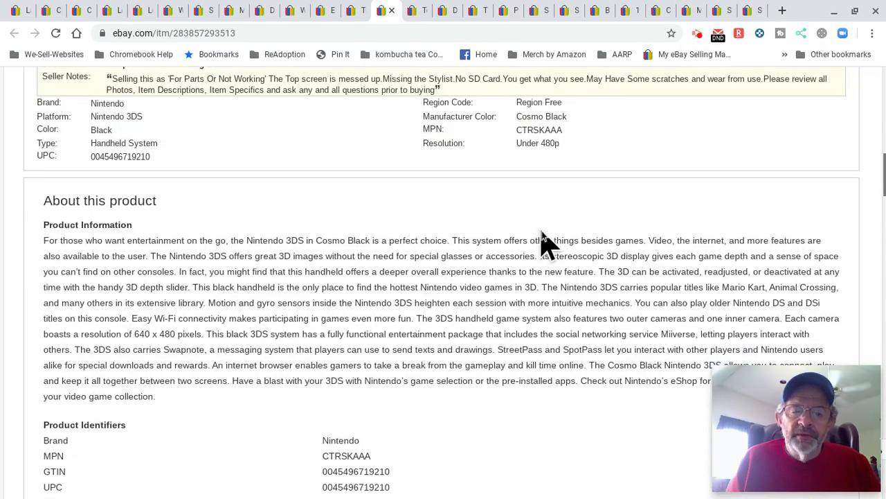
{"action": "scroll", "scroll_direction": "down", "scroll_amount": 3}
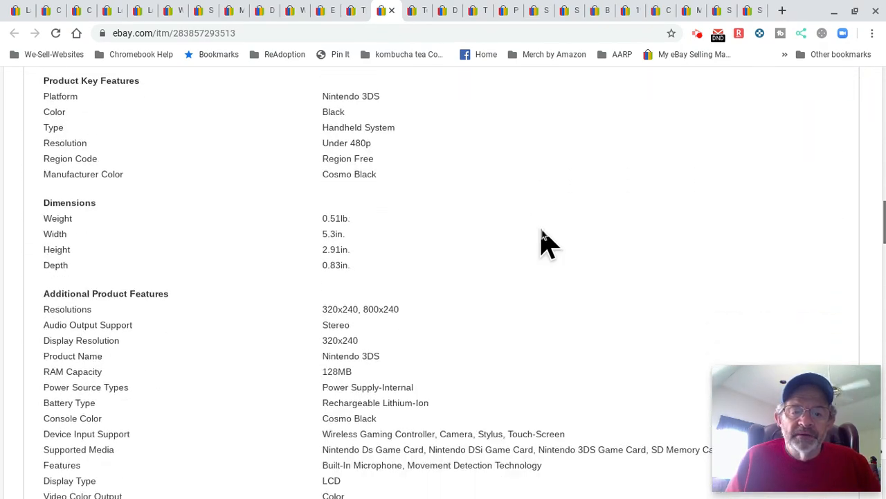
{"action": "scroll", "scroll_direction": "down", "scroll_amount": 3}
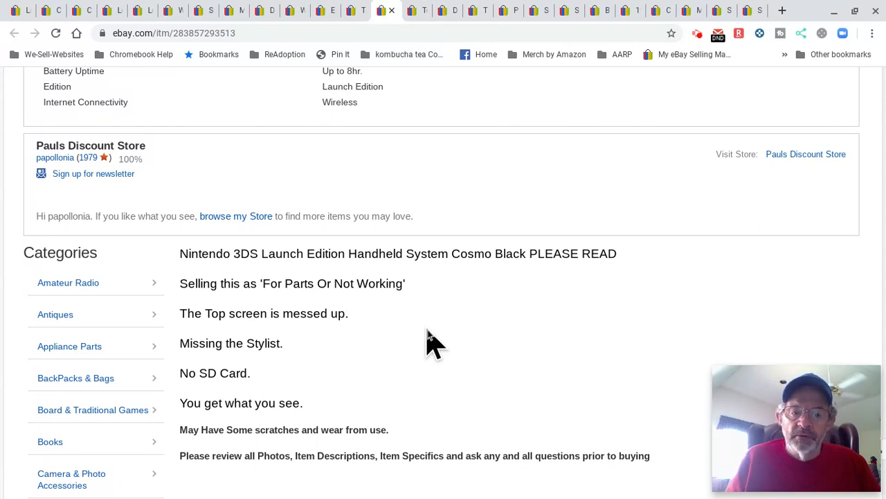
{"action": "mouse_move", "coordinate": [431, 446]}
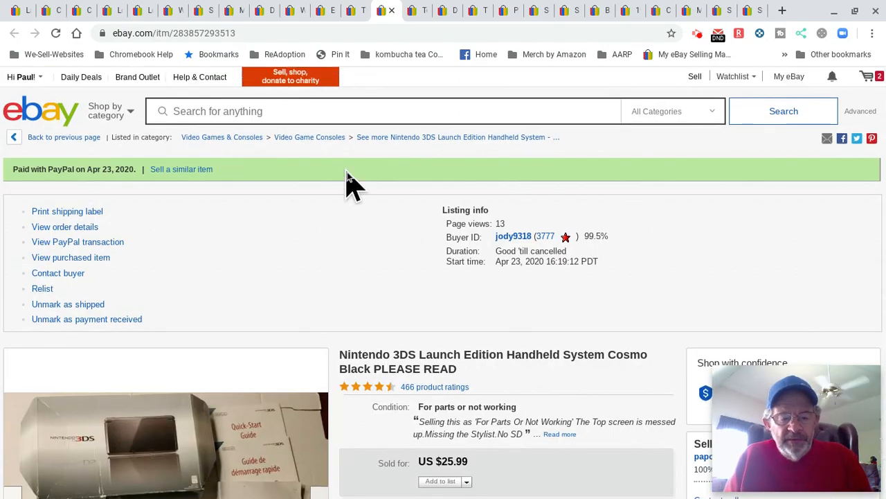
{"action": "scroll", "scroll_direction": "down", "scroll_amount": 3}
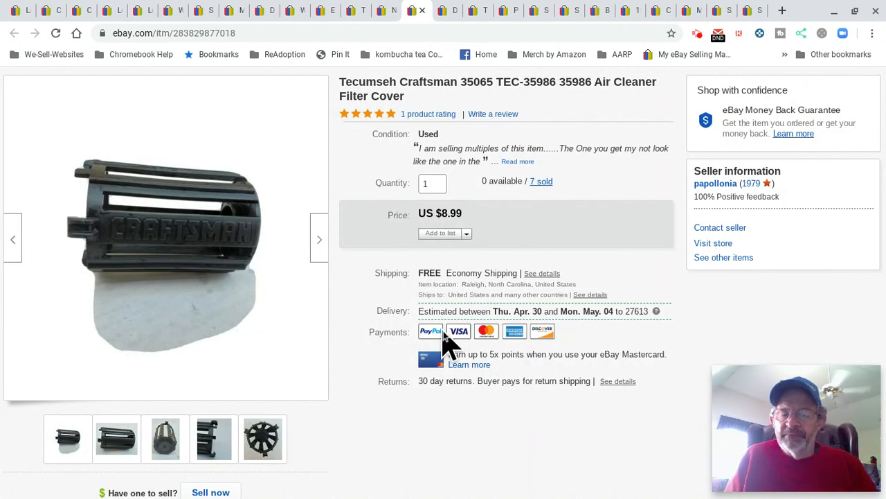
{"action": "mouse_move", "coordinate": [488, 455]}
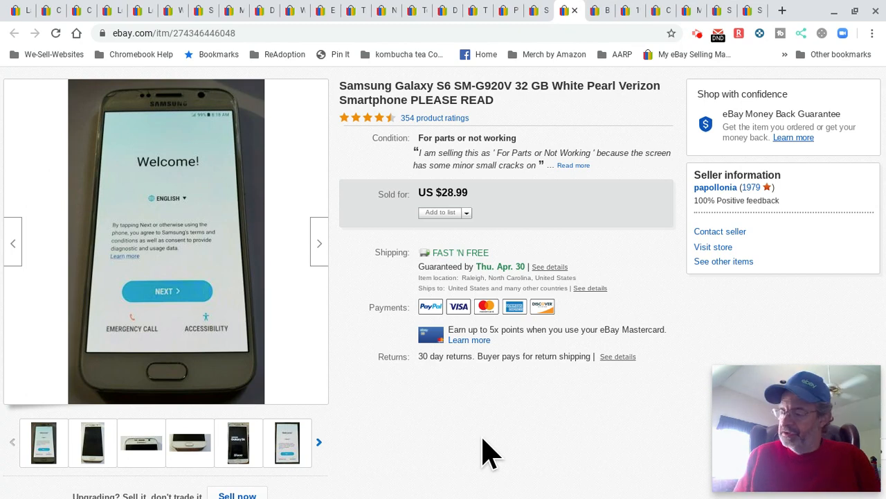
{"action": "mouse_move", "coordinate": [514, 129]}
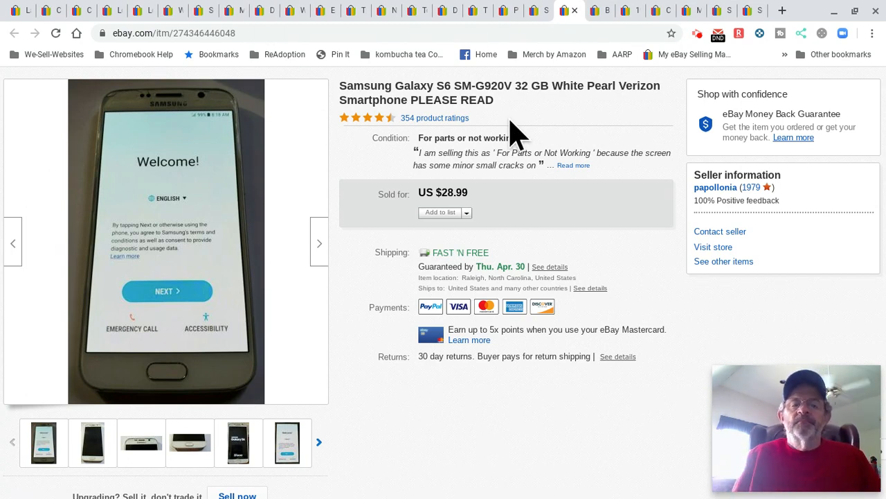
{"action": "mouse_move", "coordinate": [559, 153]}
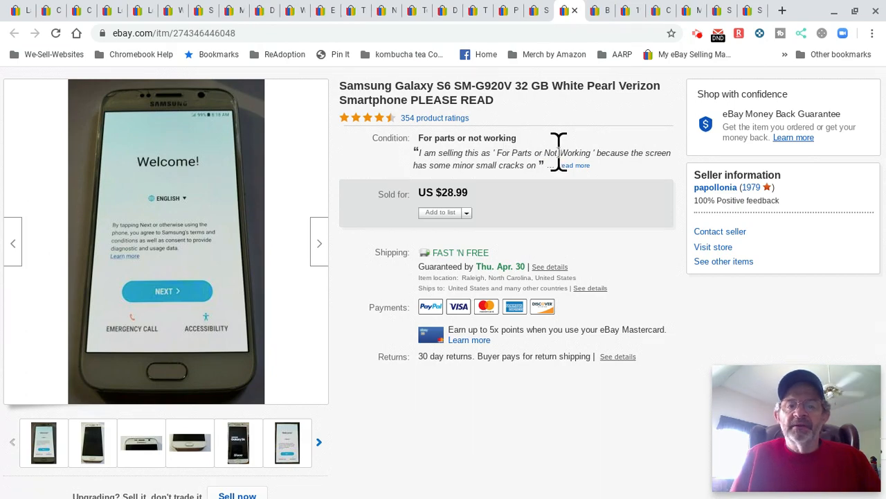
{"action": "scroll", "scroll_direction": "down", "scroll_amount": 3}
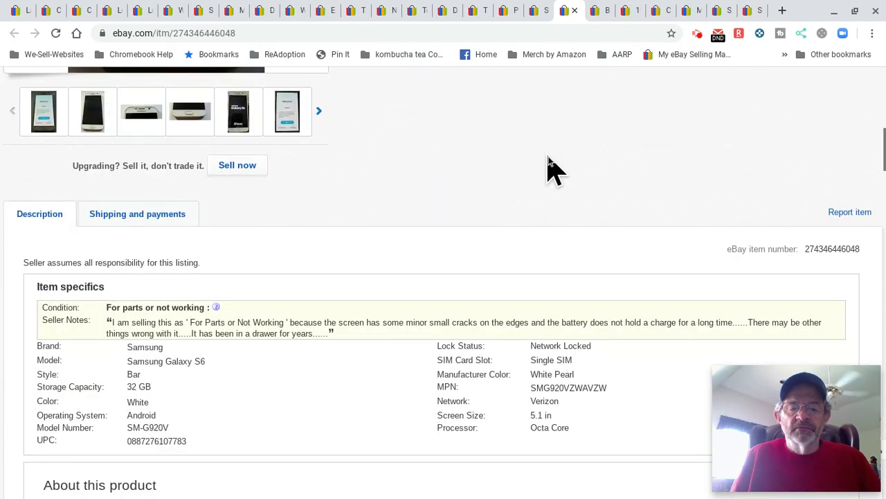
{"action": "scroll", "scroll_direction": "down", "scroll_amount": 3}
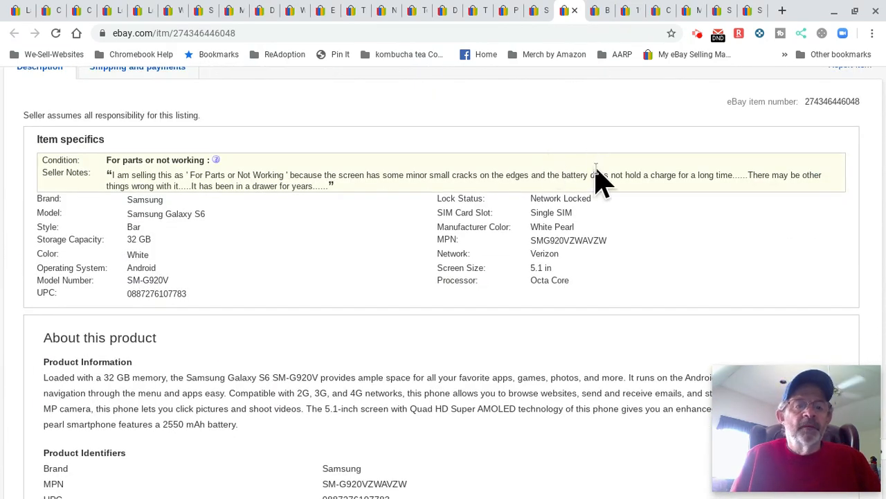
{"action": "scroll", "scroll_direction": "down", "scroll_amount": 3}
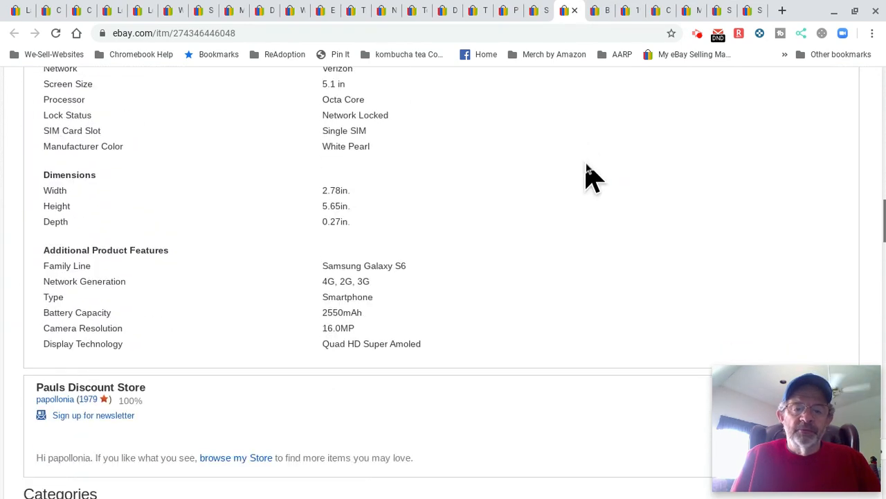
{"action": "scroll", "scroll_direction": "down", "scroll_amount": 3}
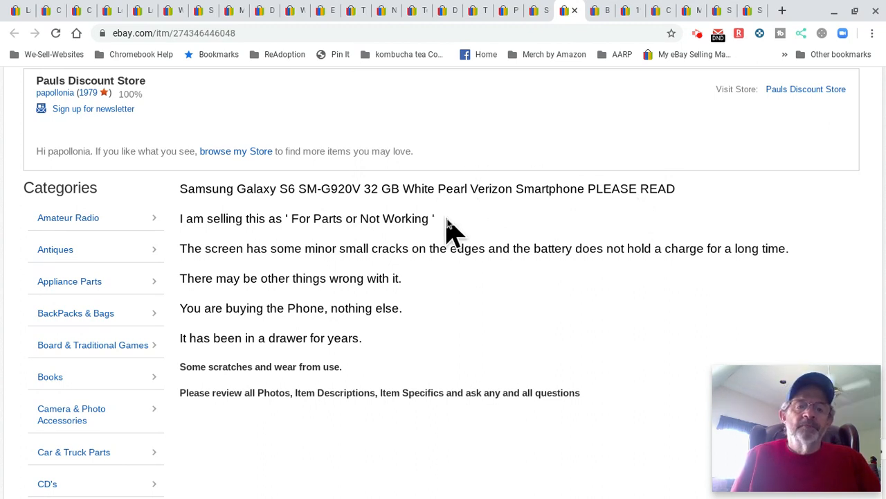
{"action": "mouse_move", "coordinate": [542, 298]}
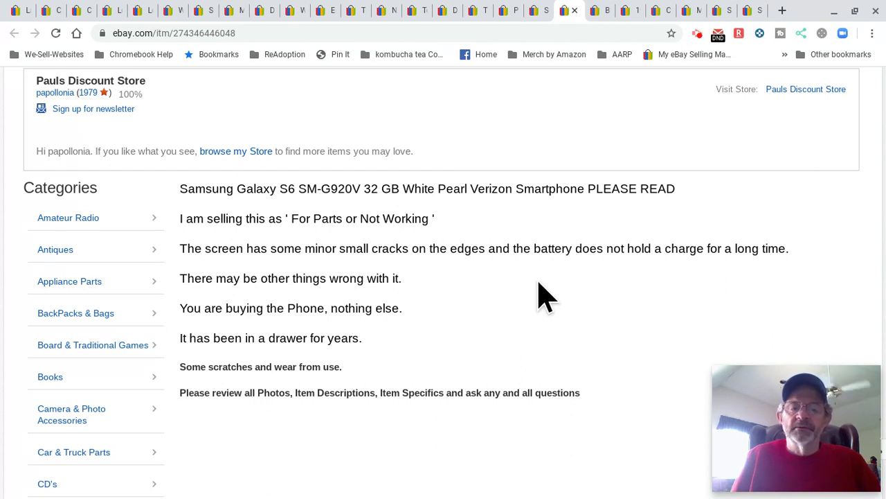
{"action": "mouse_move", "coordinate": [682, 248]}
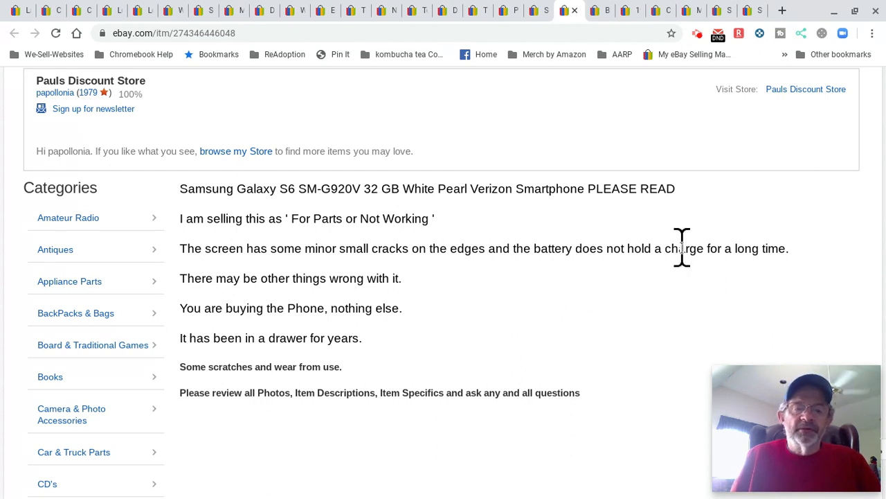
{"action": "mouse_move", "coordinate": [446, 296]}
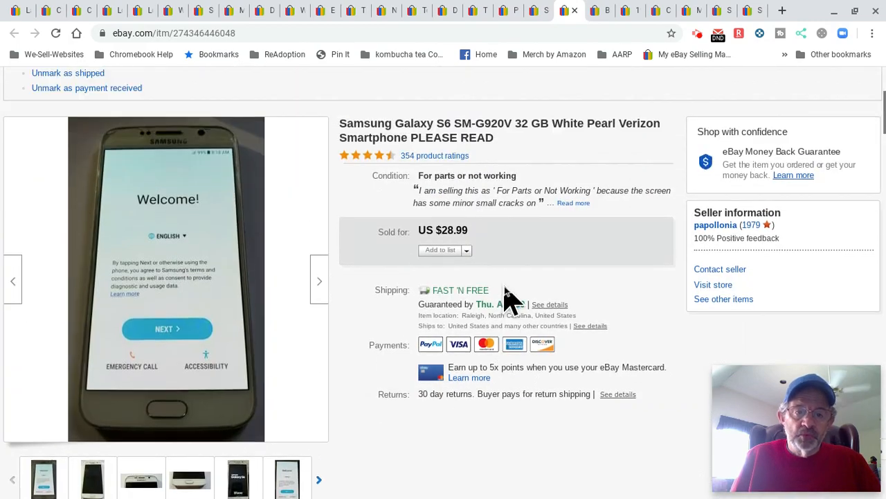
Enlarge the Galaxy S6 listing photos to the full-size close-up of the lower edge
{"action": "left_click", "coordinate": [166, 280]}
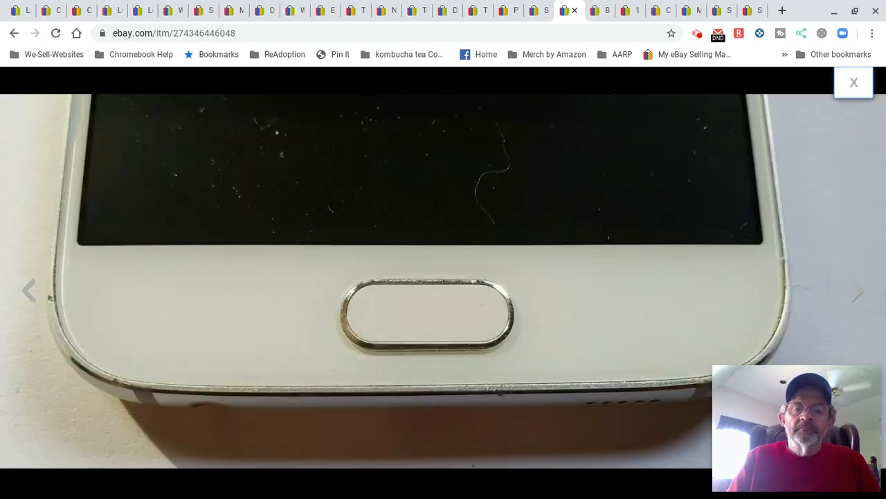
Step through the welcome-screen, angled front and back-label photos, then close the viewer
{"action": "left_click", "coordinate": [855, 290]}
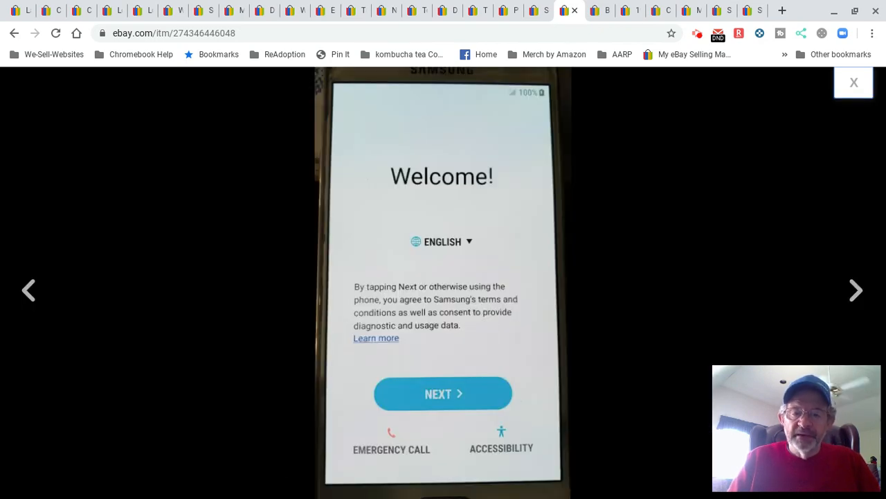
{"action": "left_click", "coordinate": [855, 290]}
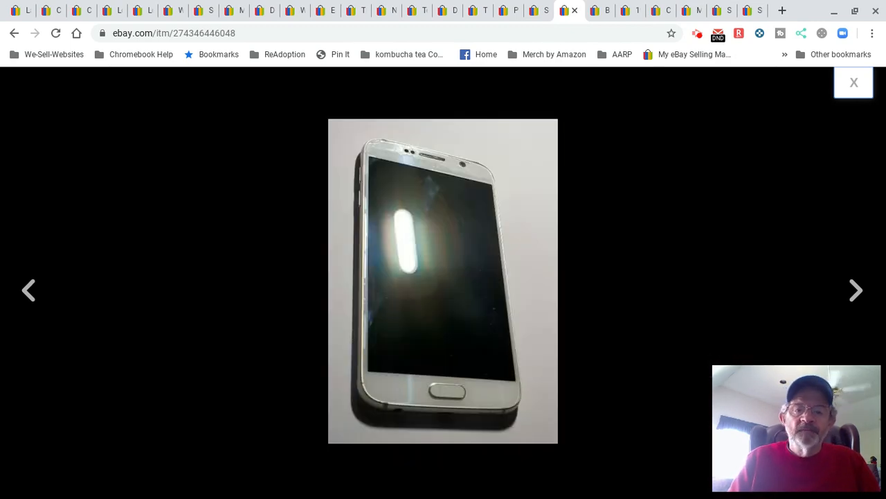
{"action": "left_click", "coordinate": [855, 290]}
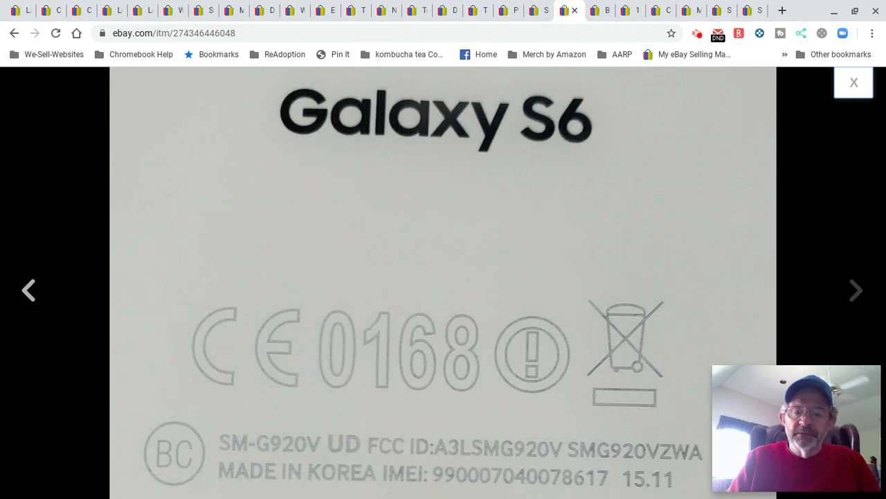
{"action": "mouse_move", "coordinate": [543, 349]}
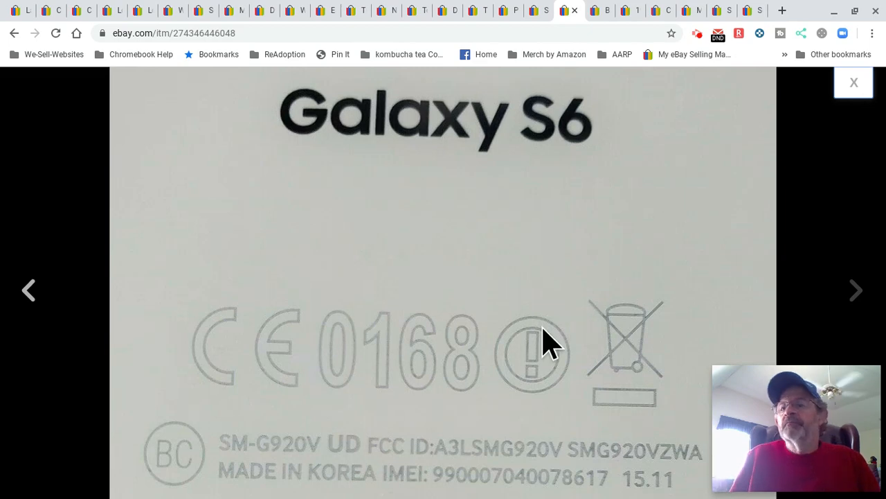
{"action": "left_click", "coordinate": [853, 82]}
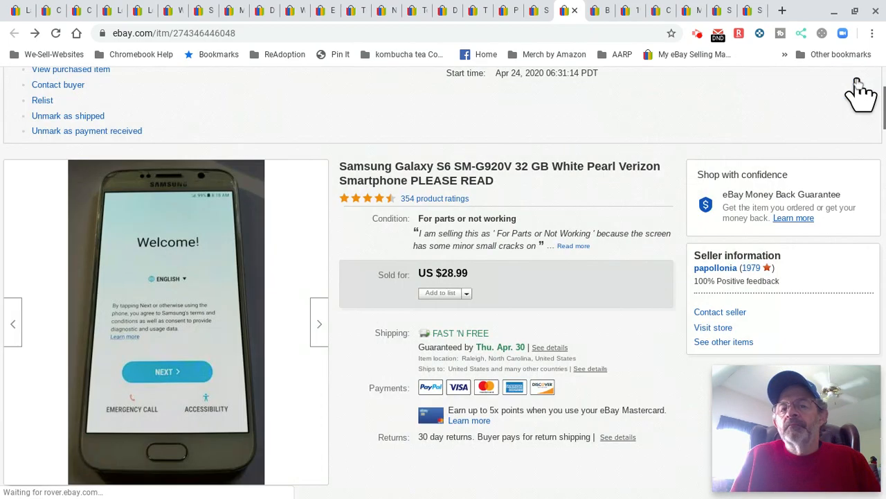
{"action": "mouse_move", "coordinate": [607, 299]}
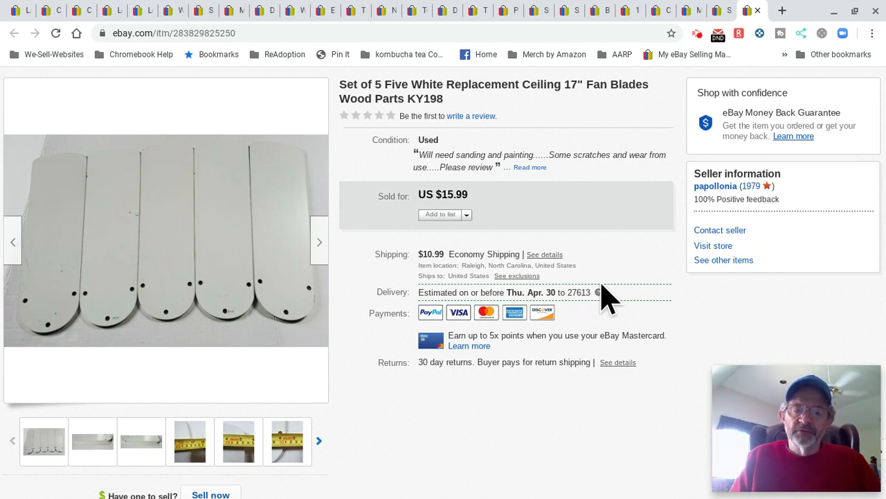
{"action": "mouse_move", "coordinate": [457, 457]}
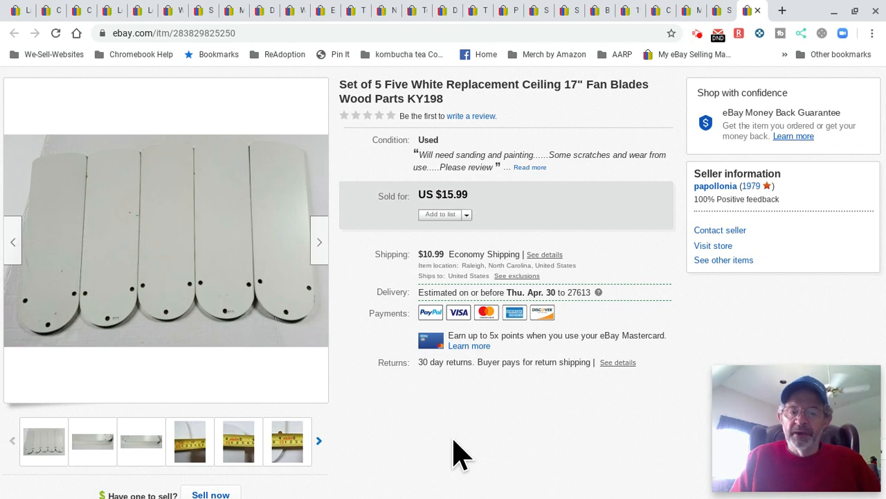
{"action": "mouse_move", "coordinate": [440, 429]}
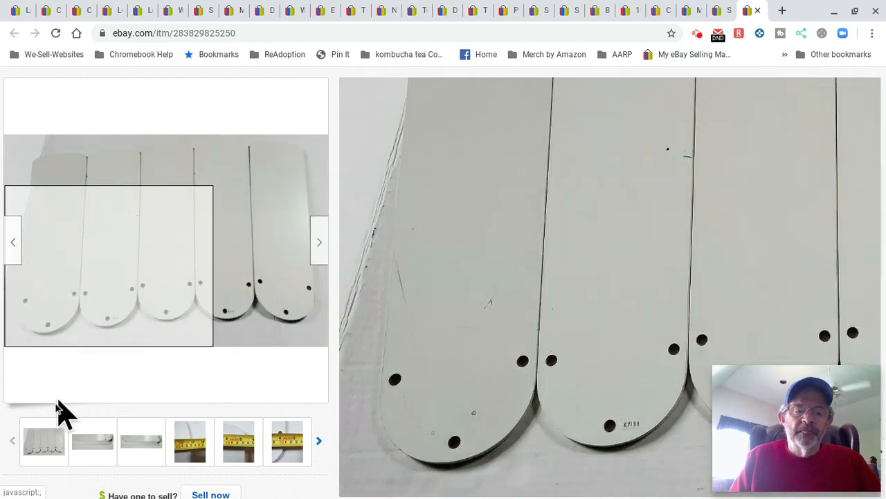
Browse the full-size fan blade photos, tape-measure close-ups and the A/B hole-spacing diagram
{"action": "left_click", "coordinate": [108, 274]}
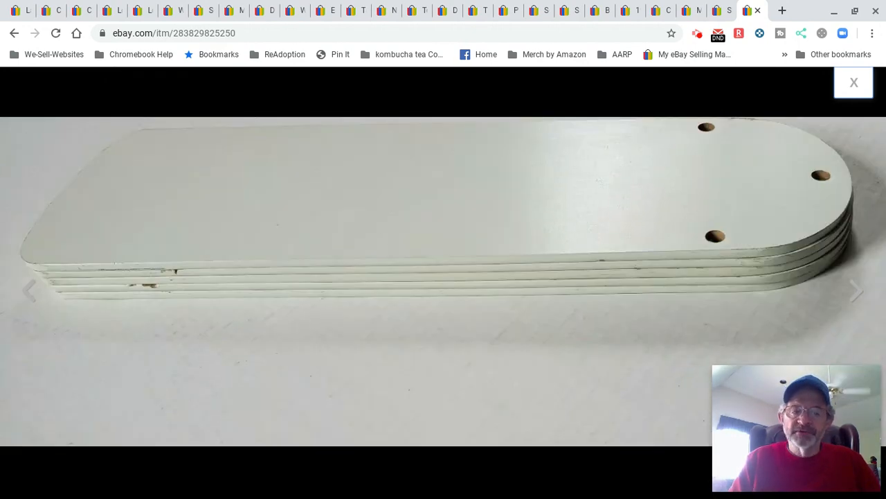
{"action": "left_click", "coordinate": [856, 290]}
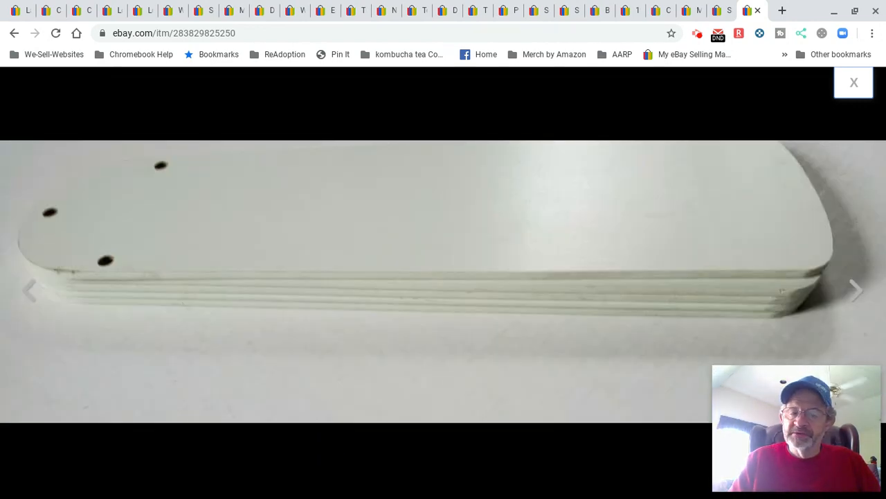
{"action": "left_click", "coordinate": [855, 290]}
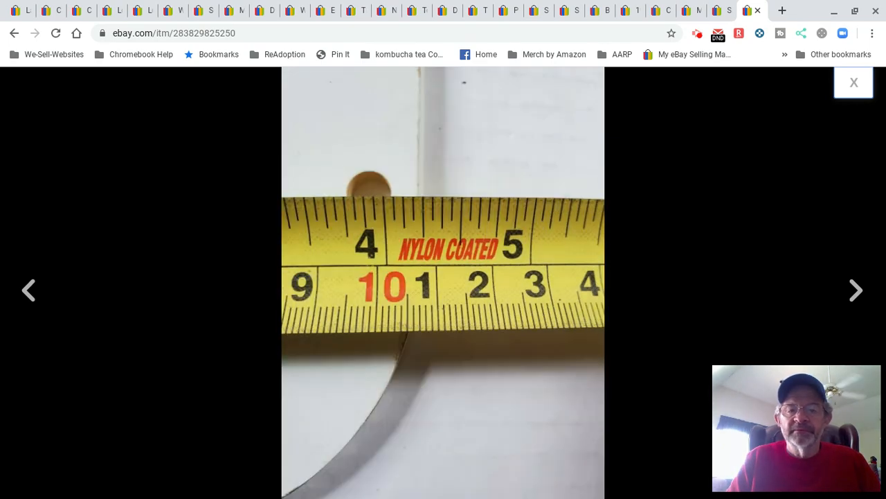
{"action": "left_click", "coordinate": [856, 290]}
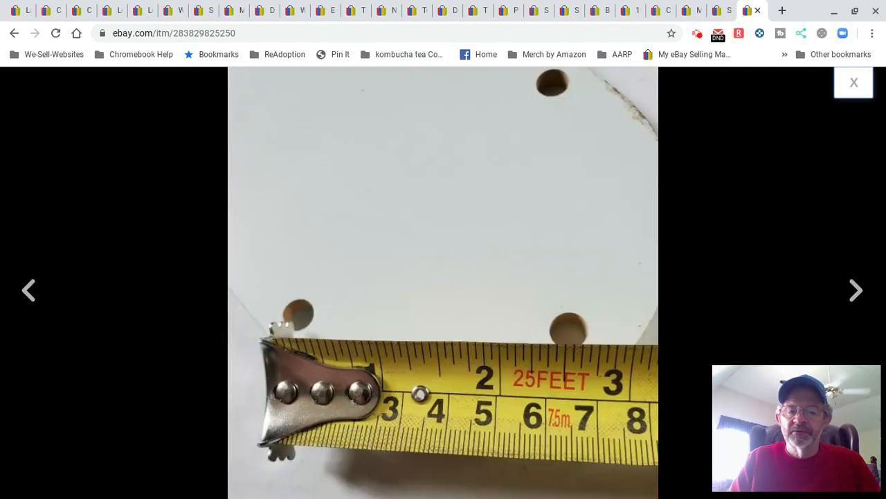
{"action": "left_click", "coordinate": [856, 290]}
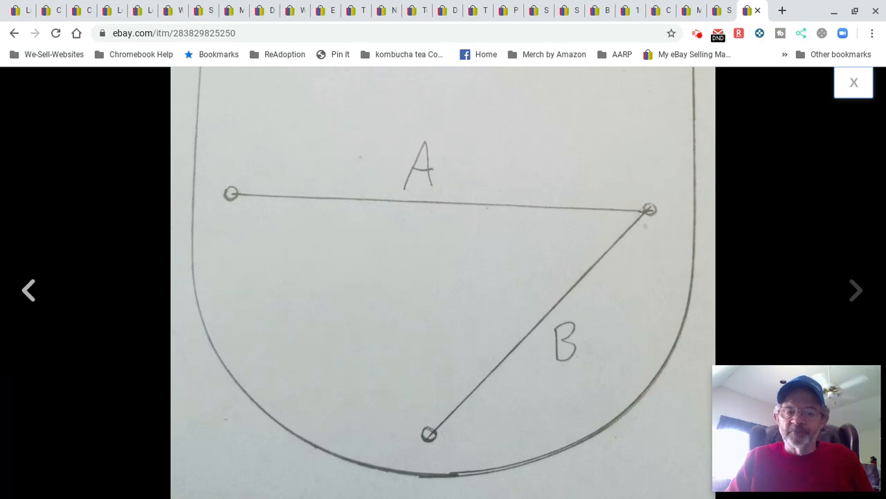
{"action": "left_click", "coordinate": [856, 290]}
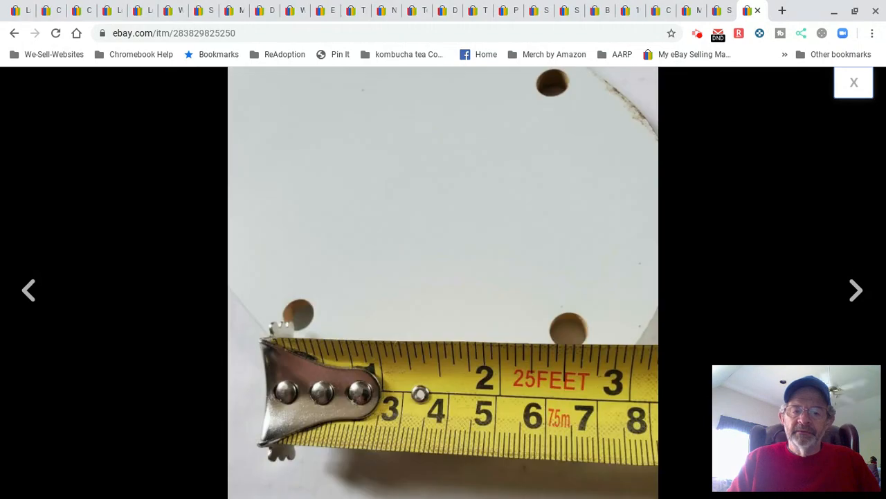
{"action": "mouse_move", "coordinate": [865, 104]}
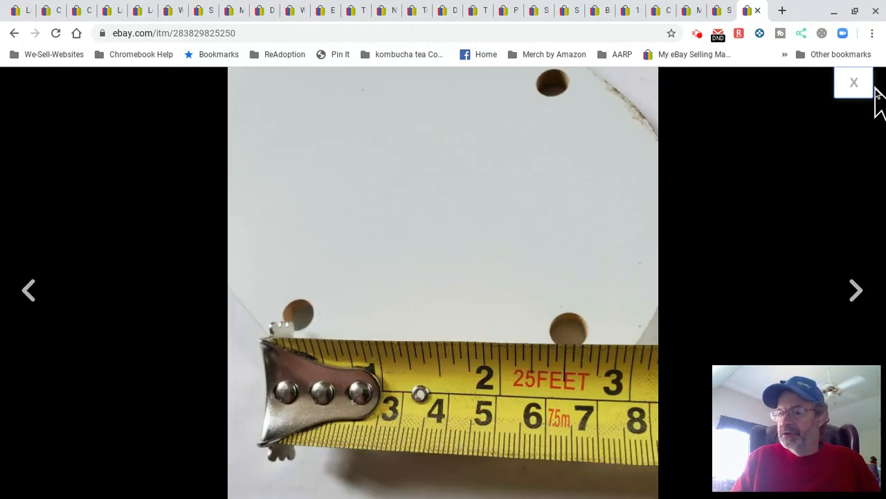
Close the photo viewer and scroll down through the fan blade's item specifics and description
{"action": "left_click", "coordinate": [852, 81]}
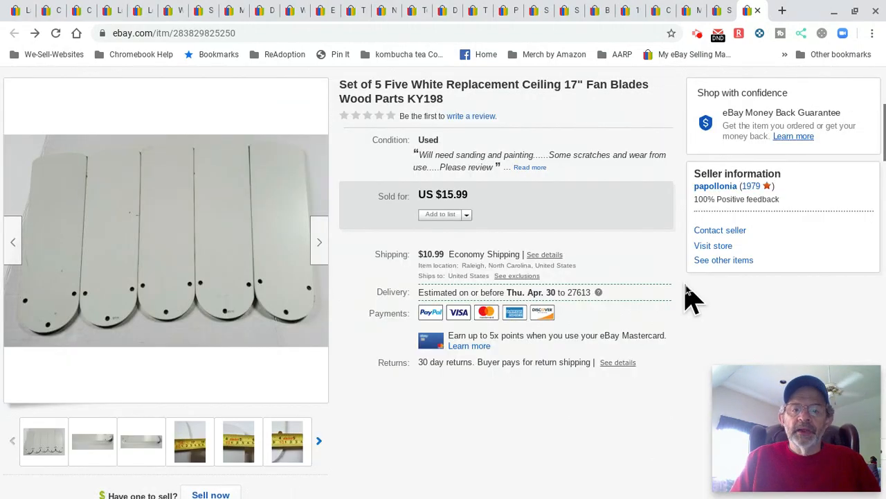
{"action": "scroll", "scroll_direction": "down", "scroll_amount": 3}
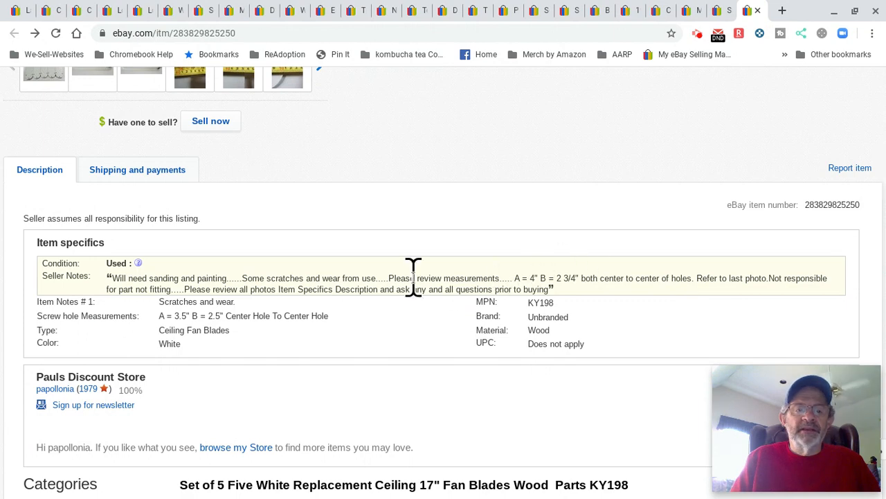
{"action": "mouse_move", "coordinate": [597, 281]}
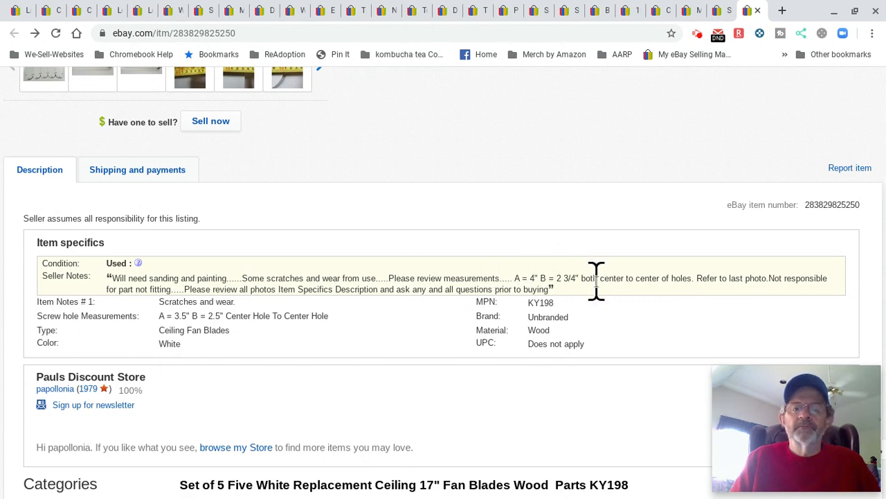
{"action": "scroll", "scroll_direction": "down", "scroll_amount": 3}
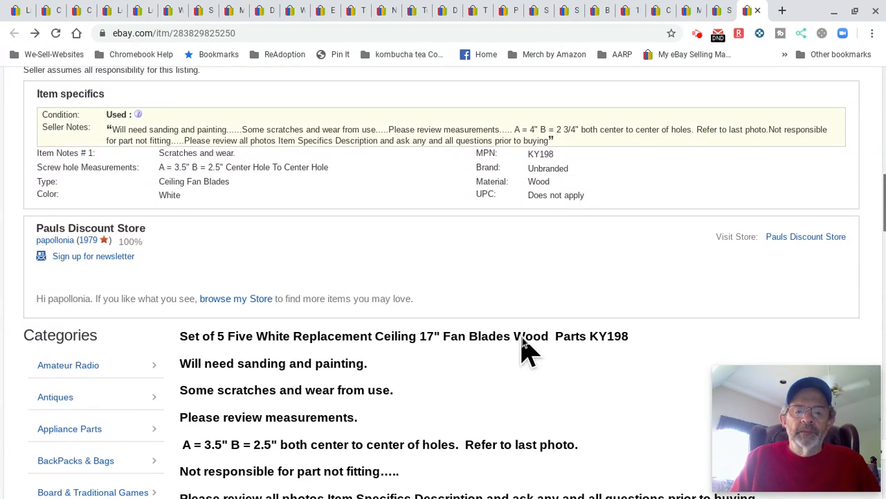
{"action": "scroll", "scroll_direction": "down", "scroll_amount": 3}
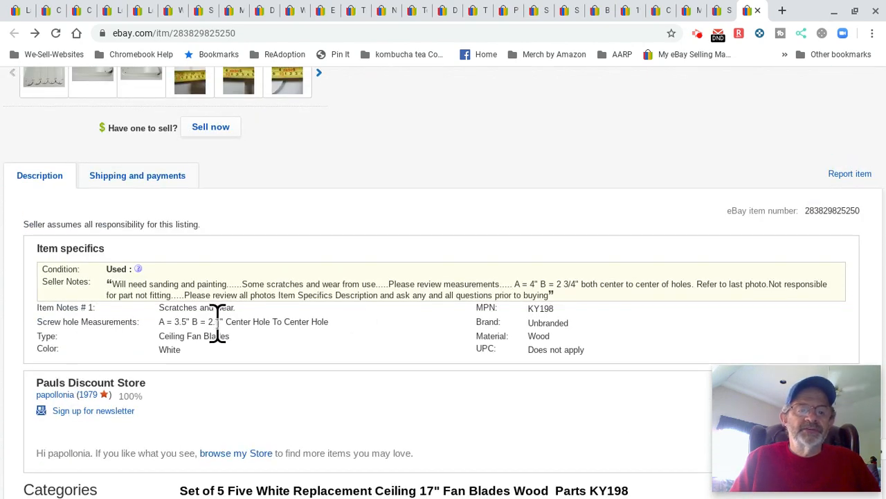
{"action": "scroll", "scroll_direction": "down", "scroll_amount": 3}
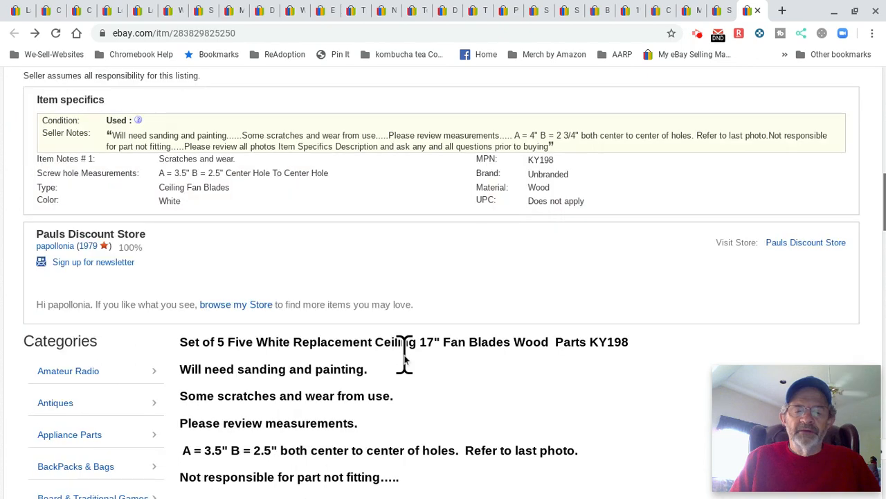
{"action": "scroll", "scroll_direction": "down", "scroll_amount": 3}
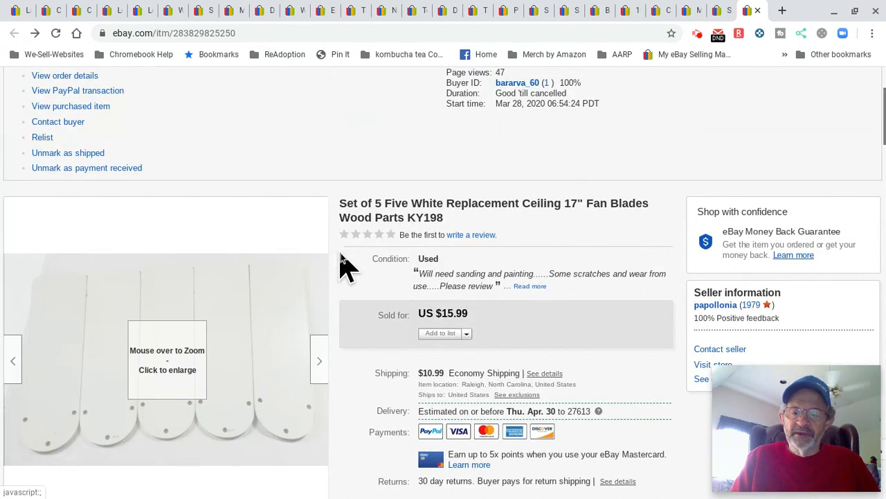
{"action": "mouse_move", "coordinate": [346, 149]}
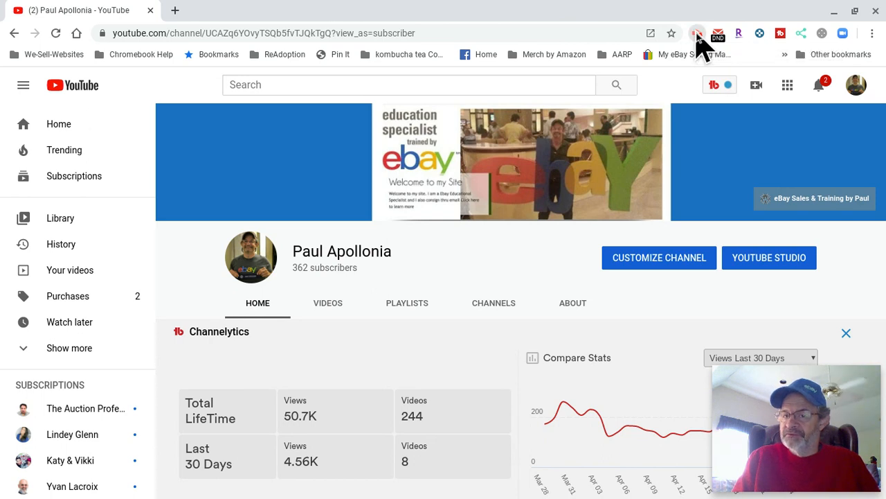
Open the Chrome toolbar extension's panel on the YouTube channel page (50.7K lifetime views)
{"action": "left_click", "coordinate": [698, 33]}
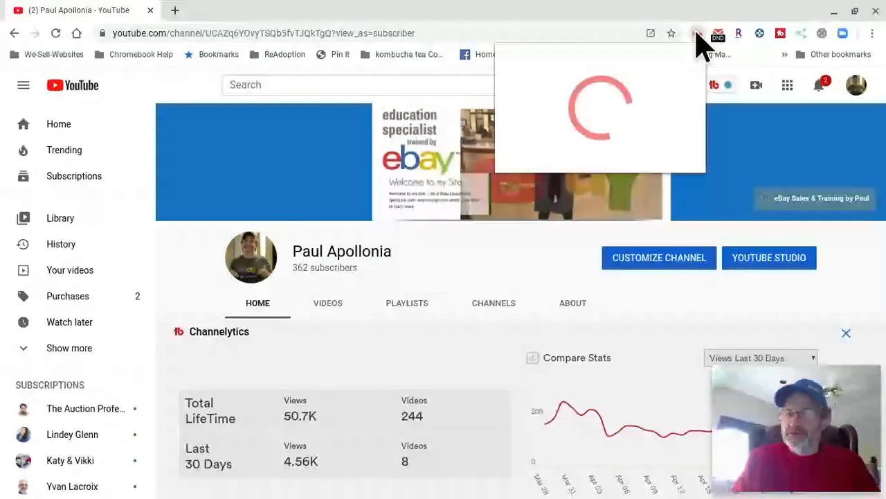